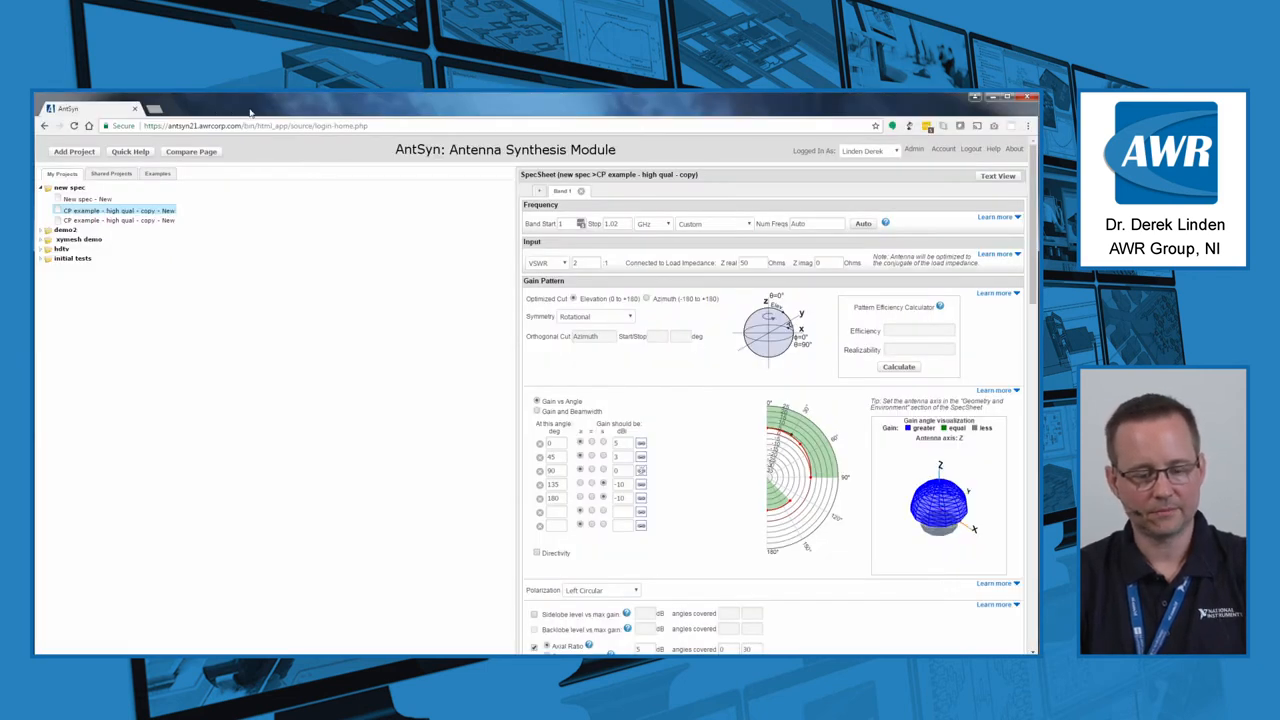
mouse_move(400, 423)
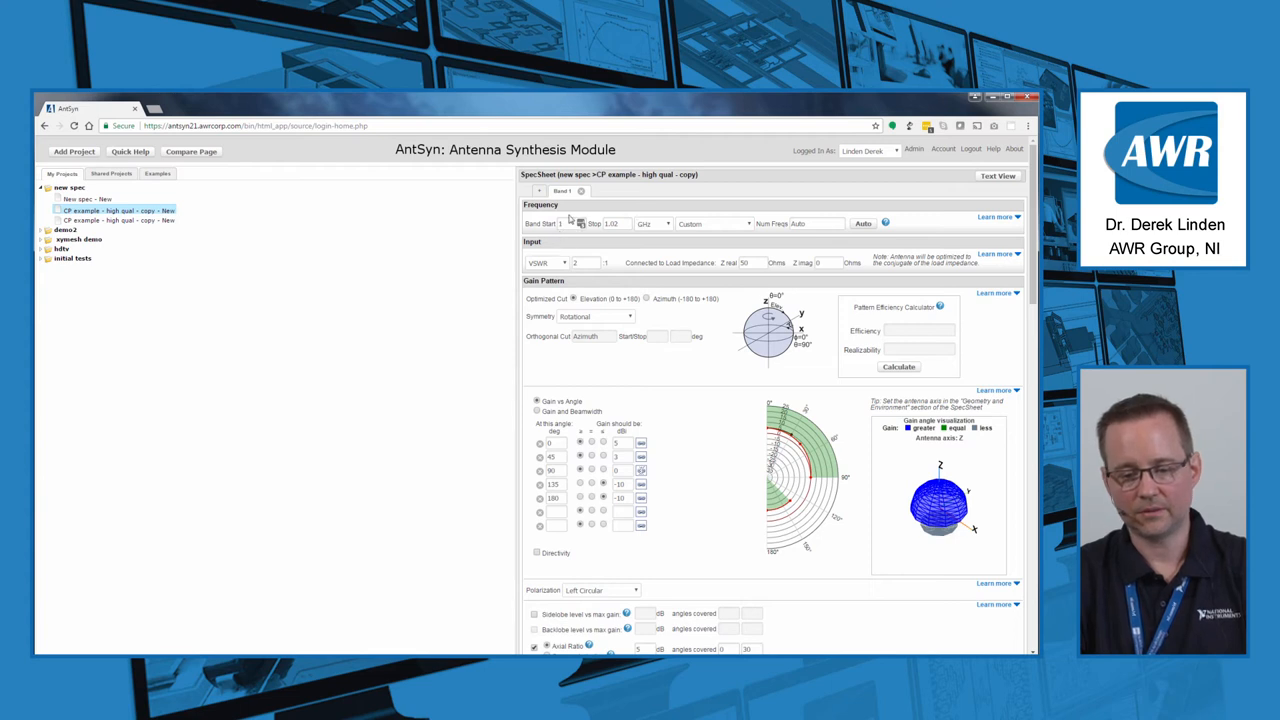
- Choose the WiFi 5G preset band (5.2–5.9 GHz) from the Frequency presets list
click(713, 223)
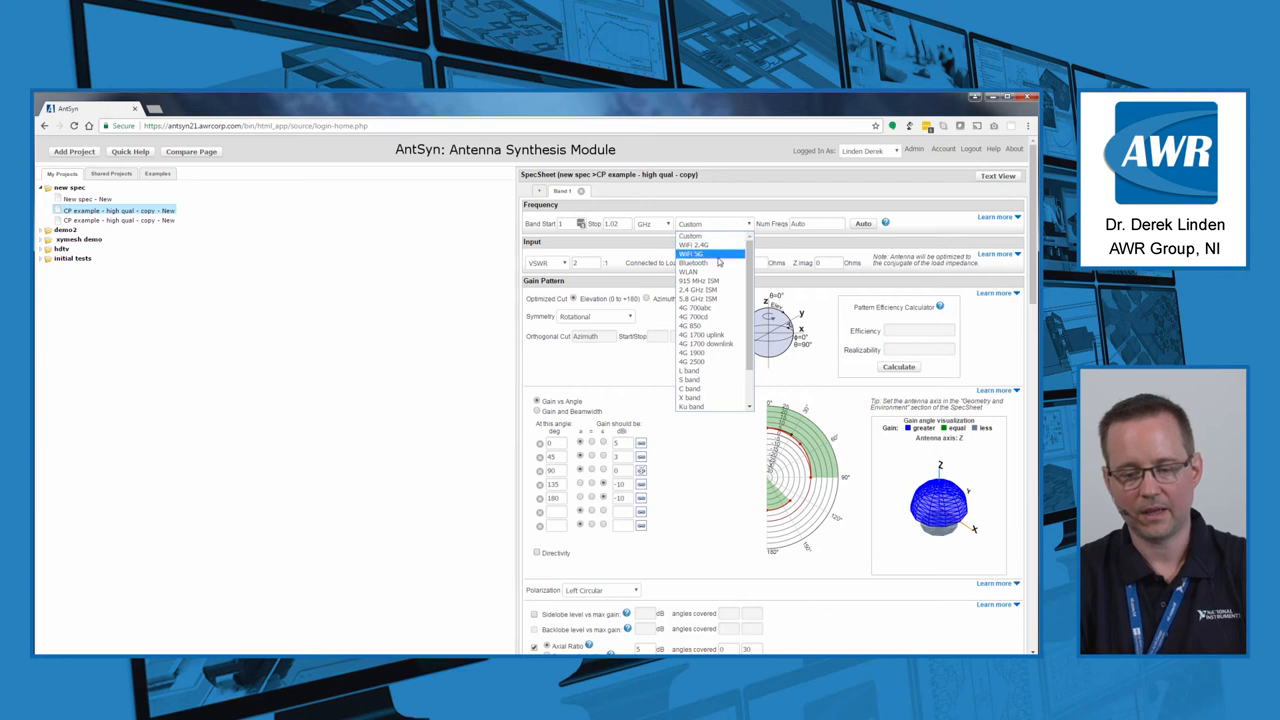
click(692, 253)
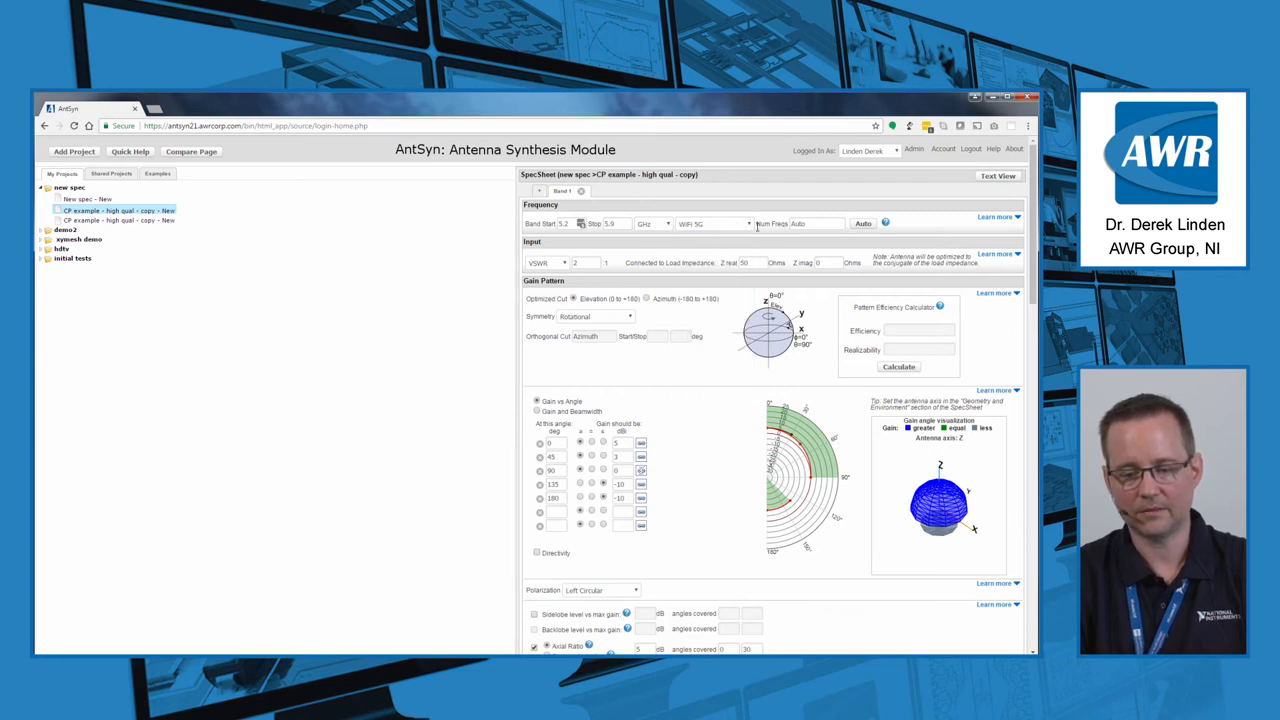
click(715, 223)
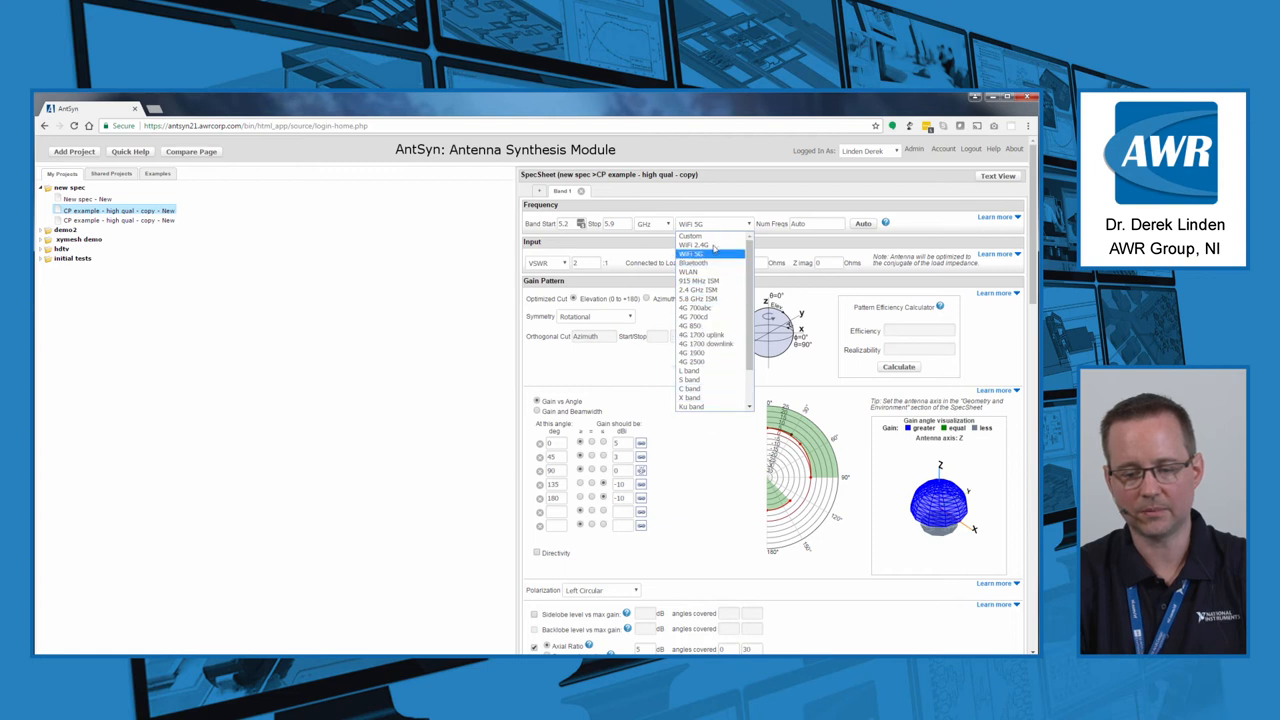
click(710, 253)
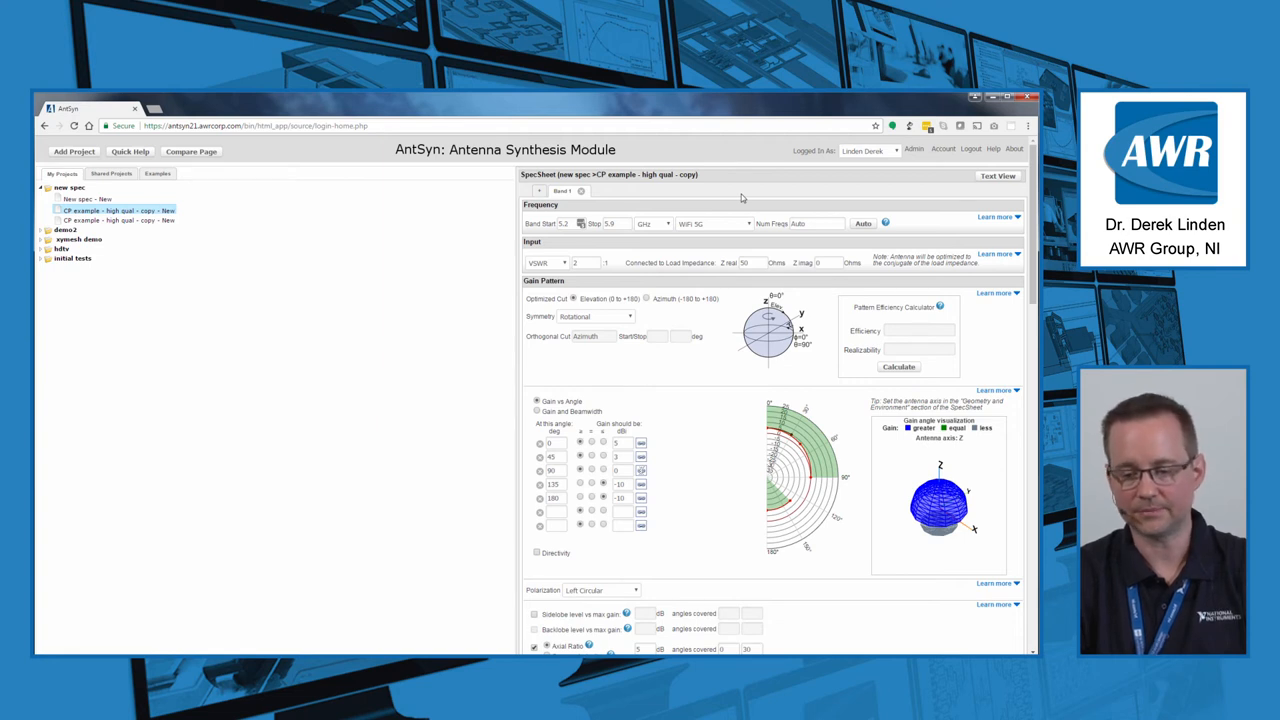
mouse_move(741, 278)
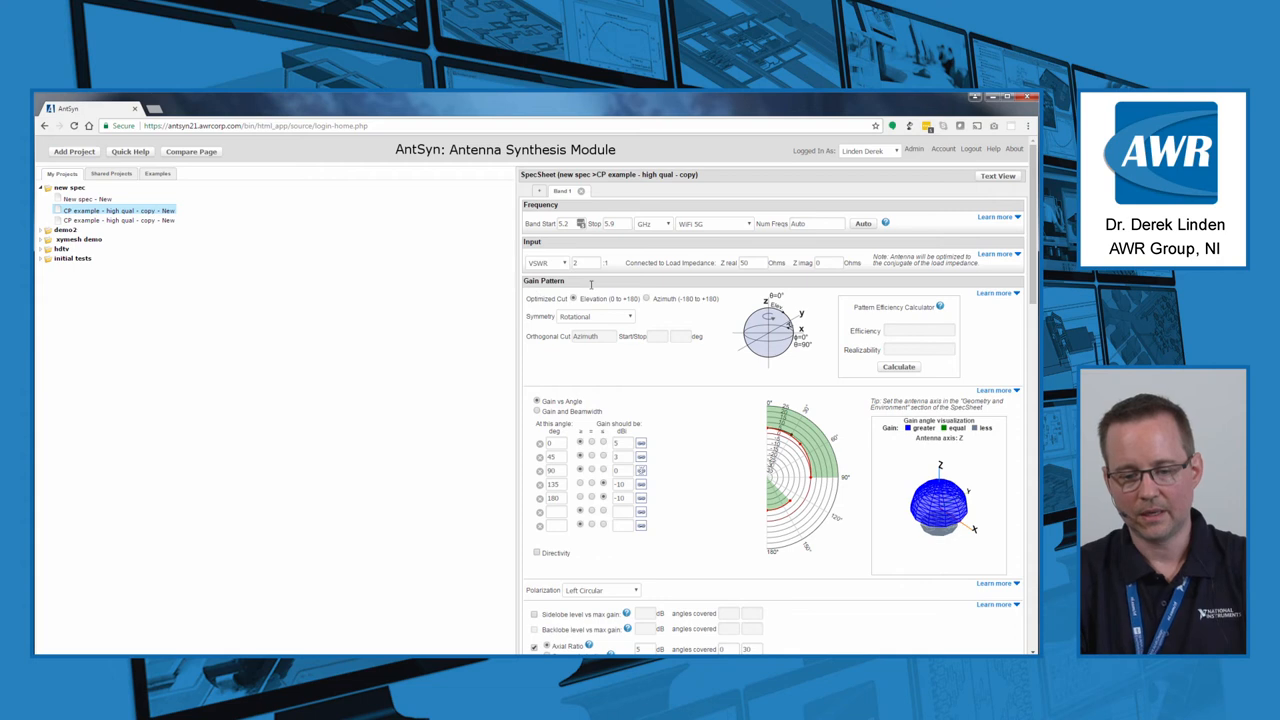
click(563, 263)
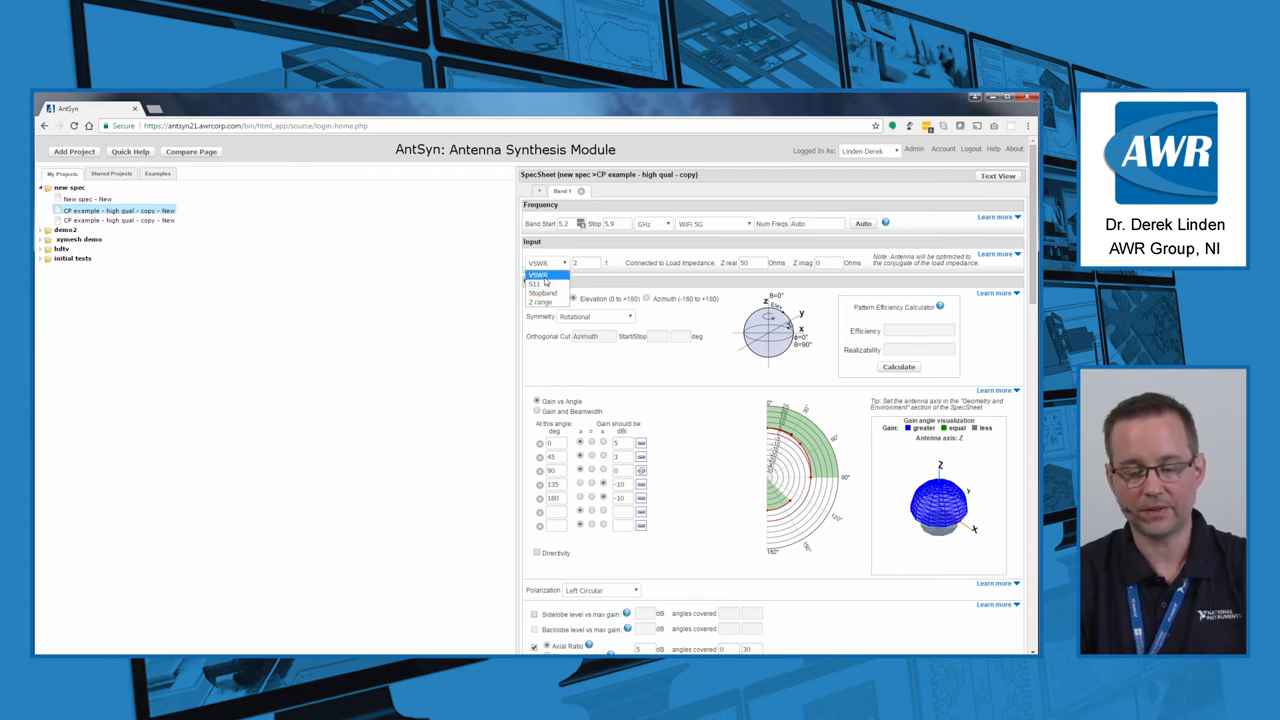
mouse_move(543, 293)
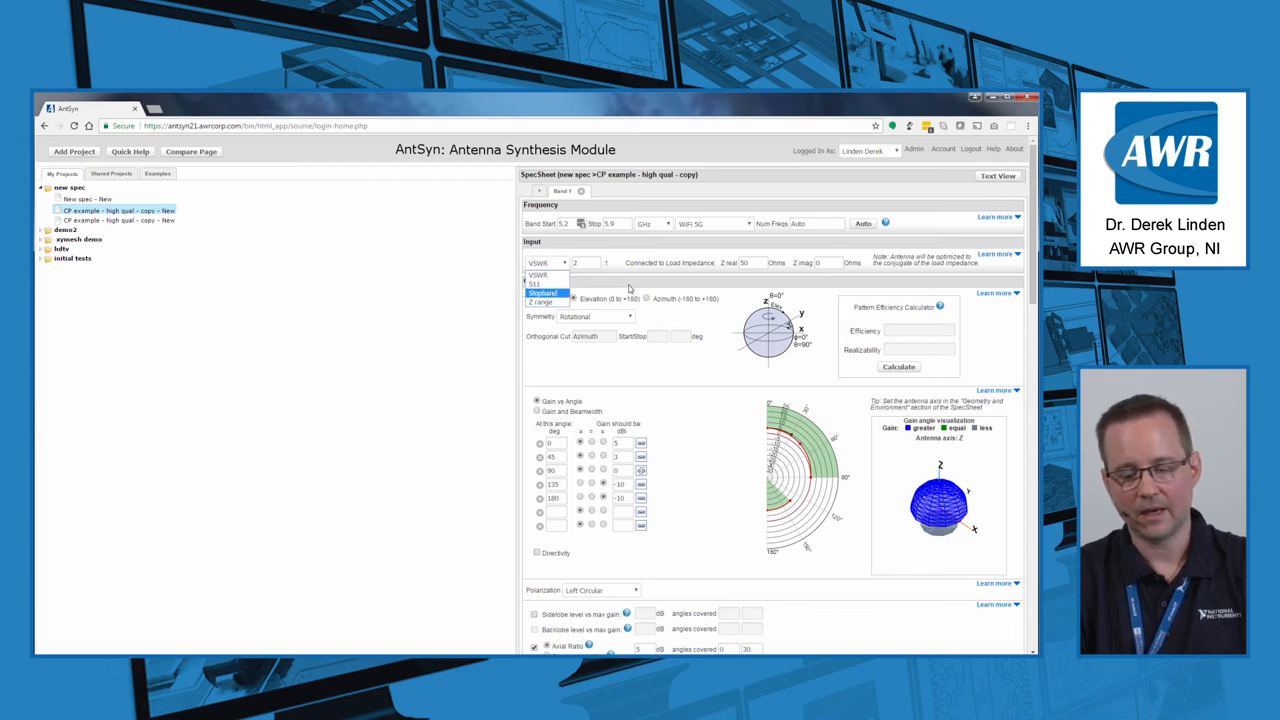
click(543, 293)
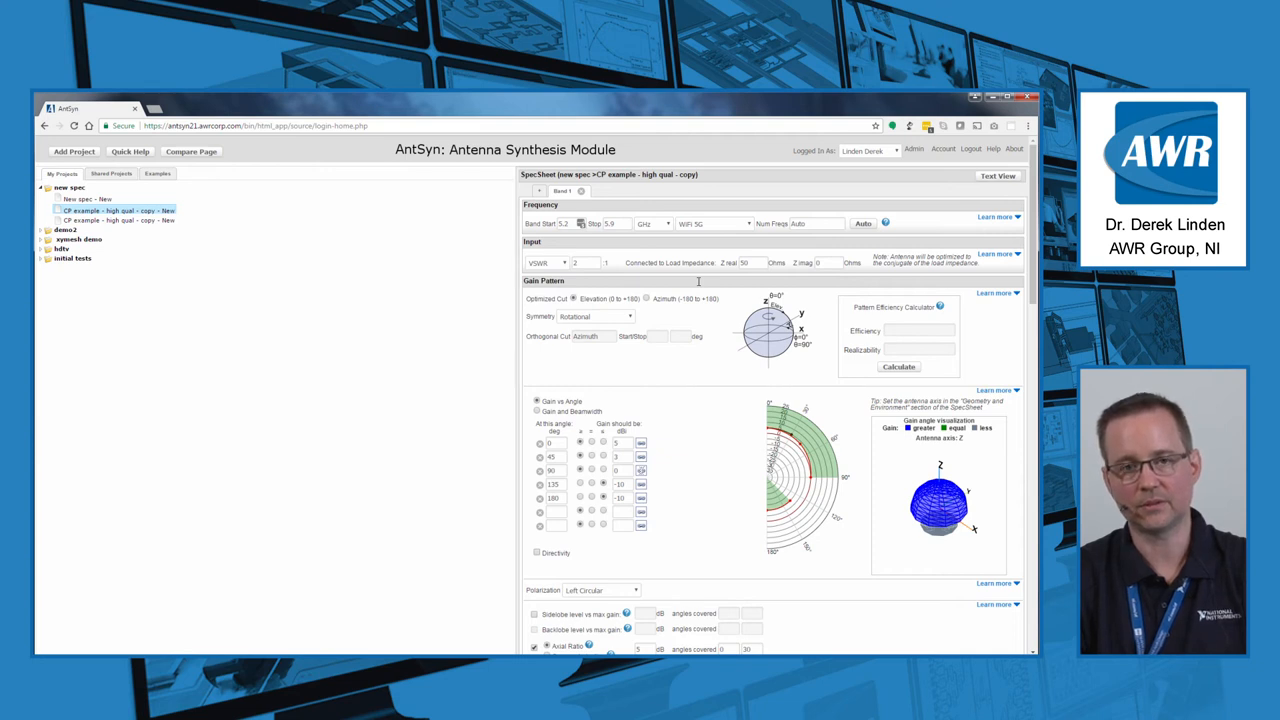
mouse_move(725, 338)
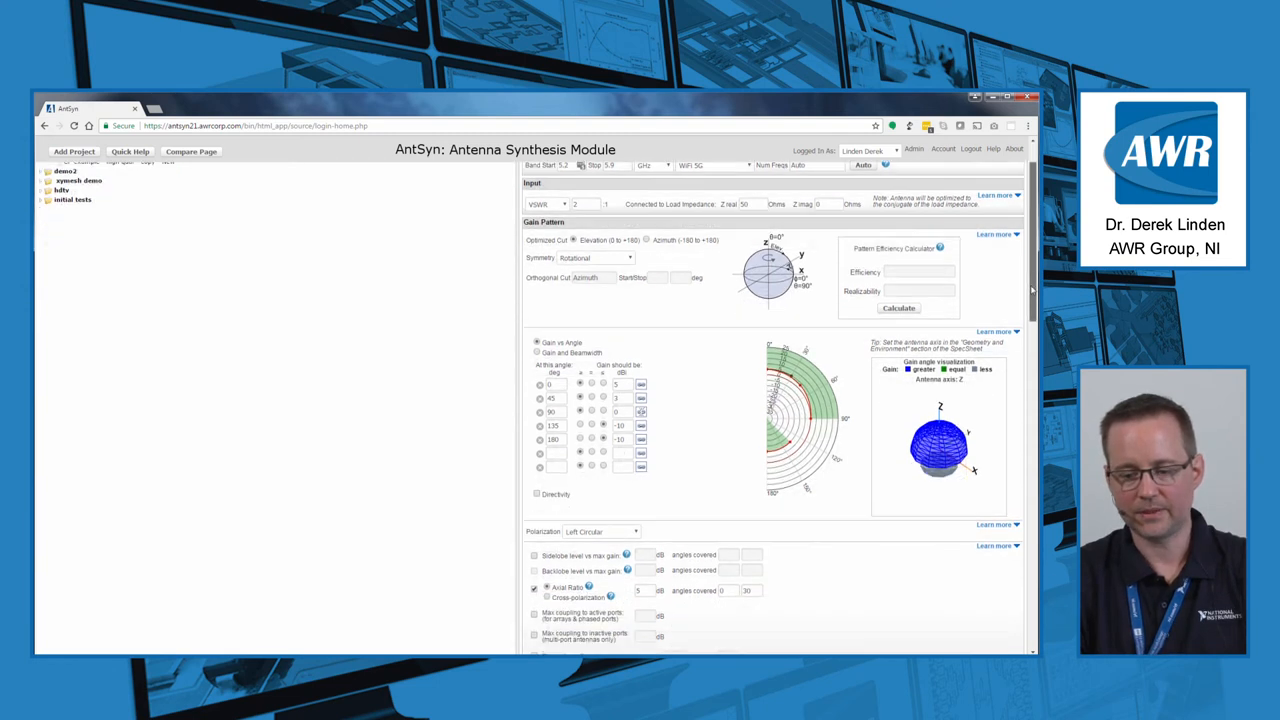
- Set gain pattern symmetry to None and keep the antenna axis pointing toward Z
scroll(down, 3)
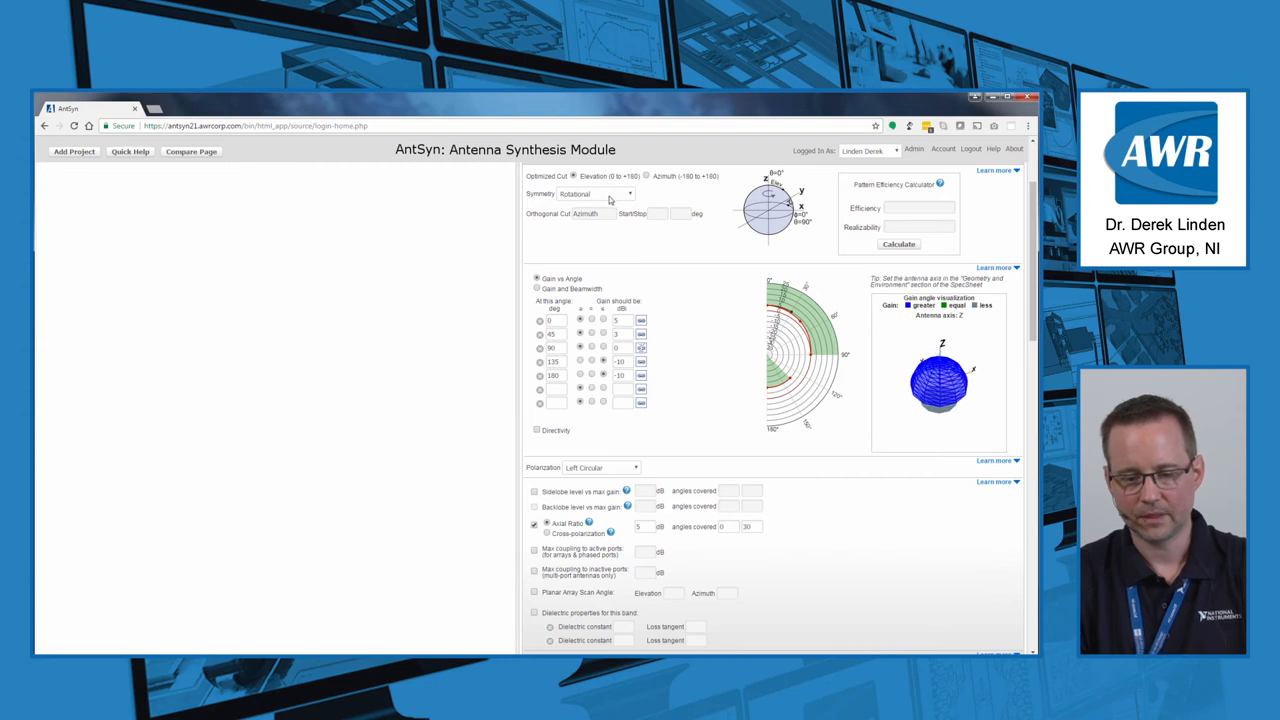
click(600, 193)
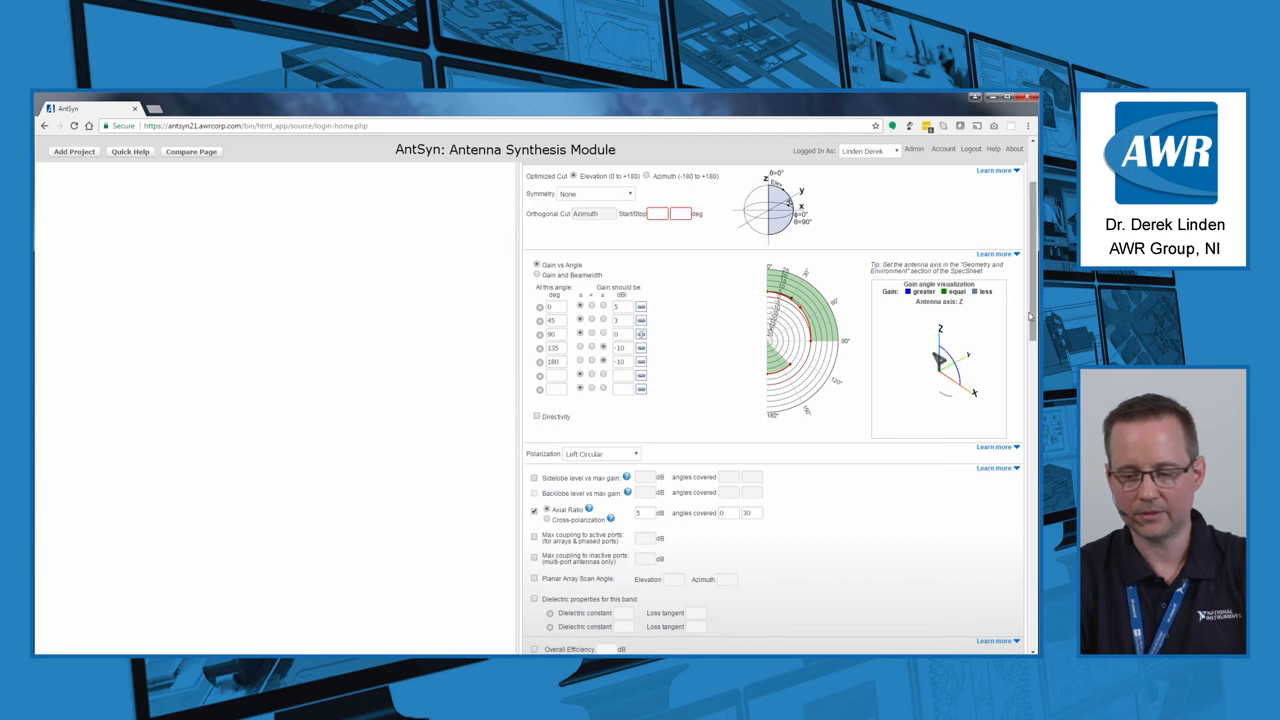
scroll(down, 3)
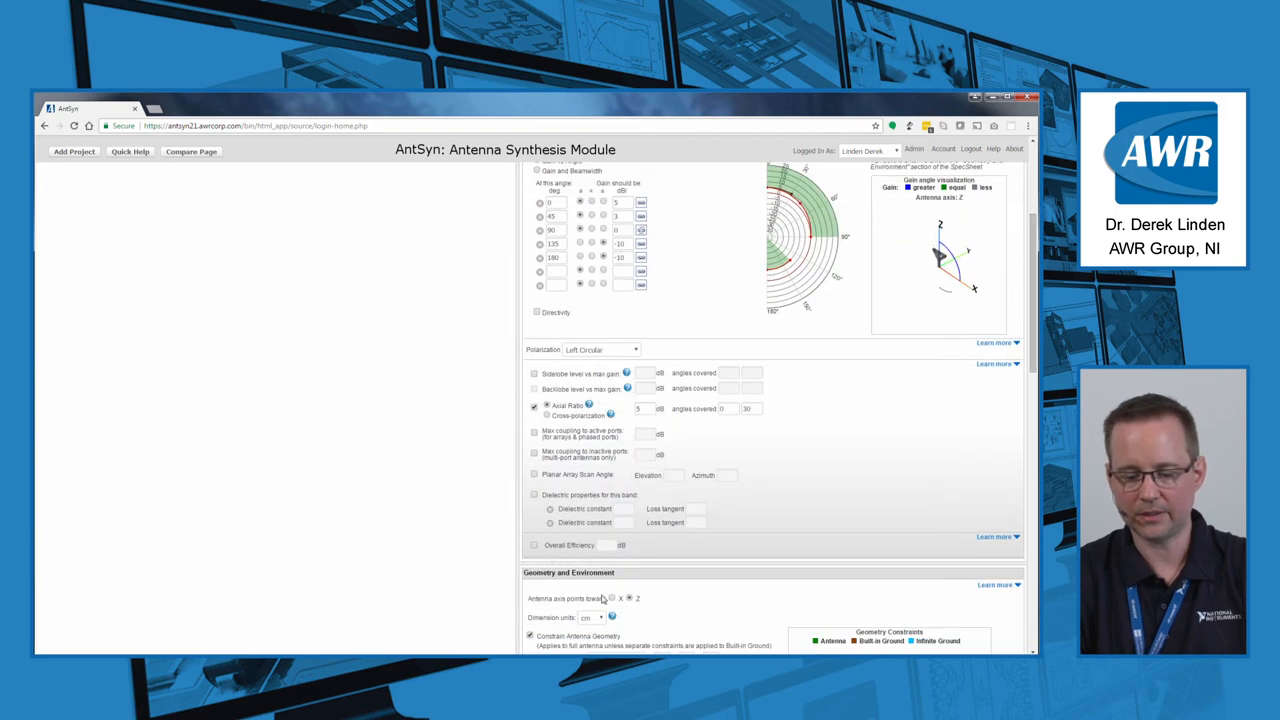
click(611, 598)
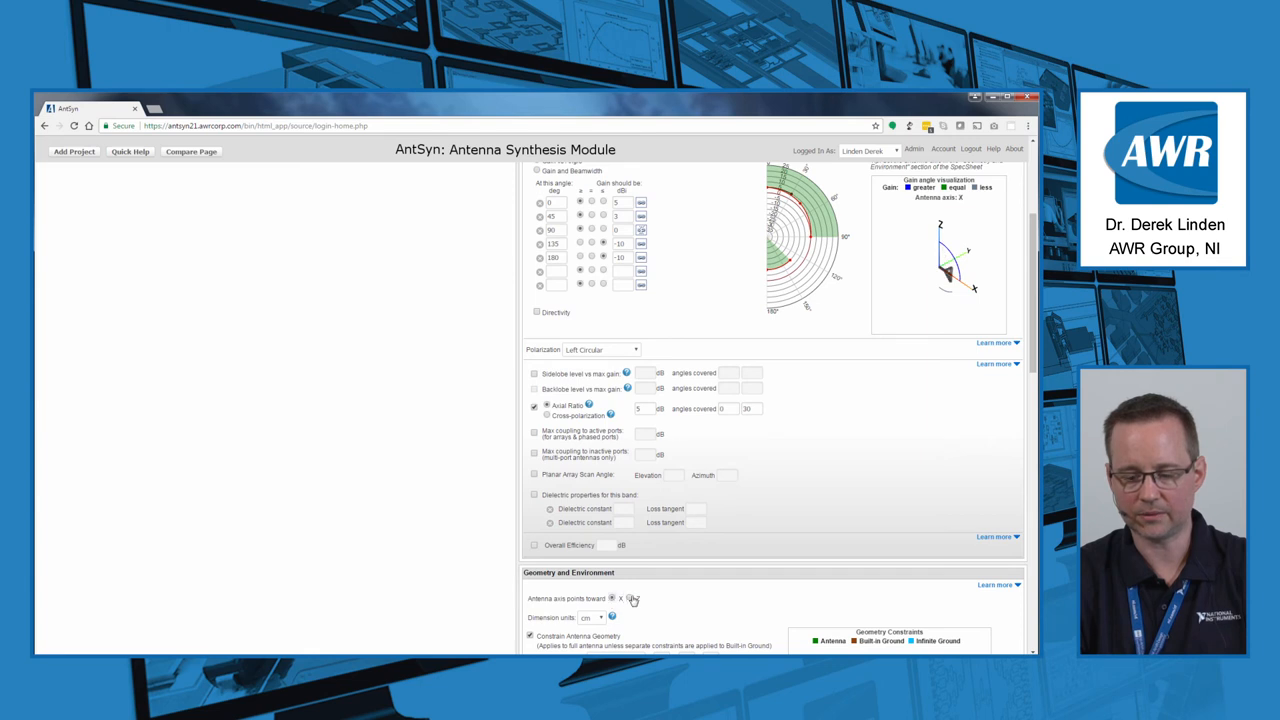
click(629, 598)
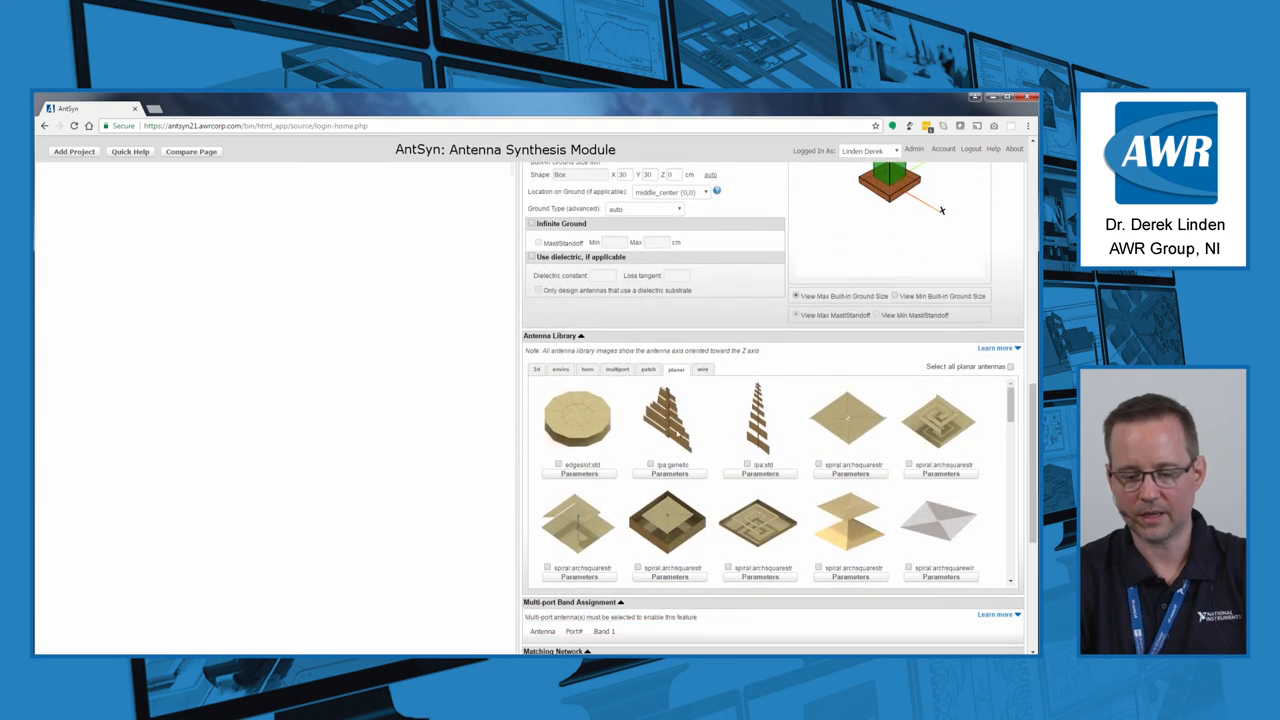
mouse_move(977, 520)
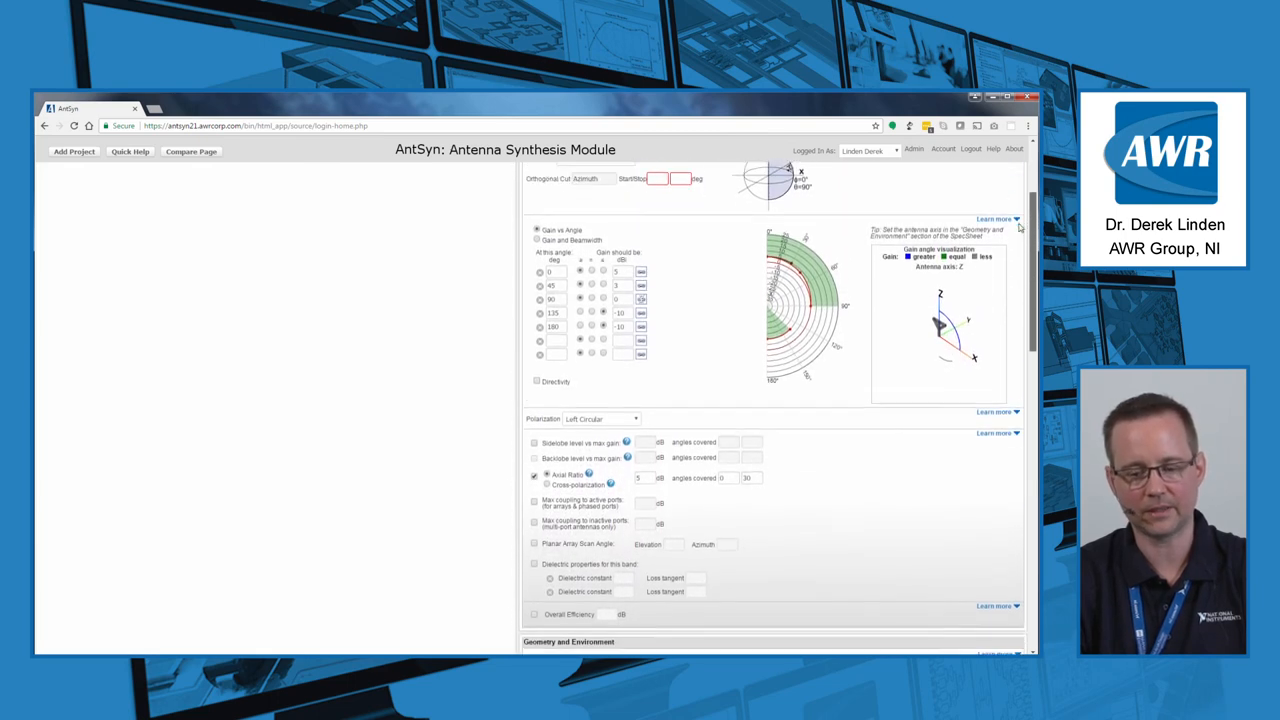
scroll(down, 3)
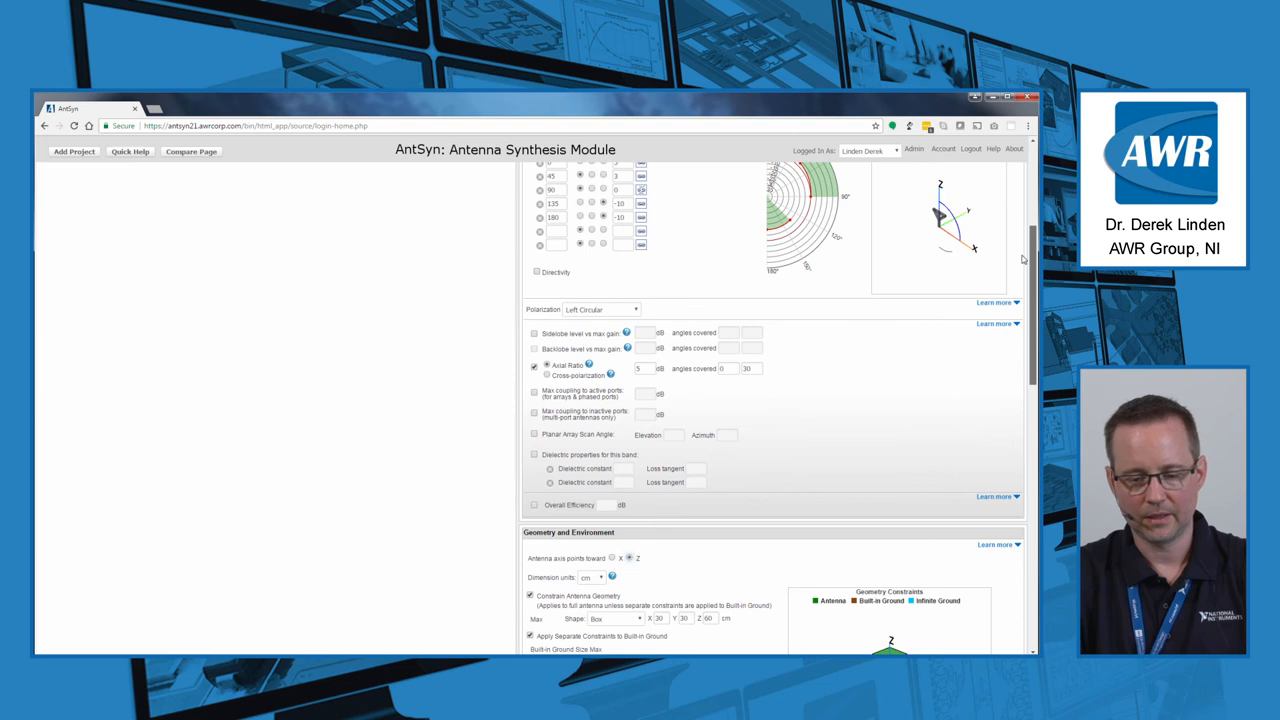
scroll(down, 3)
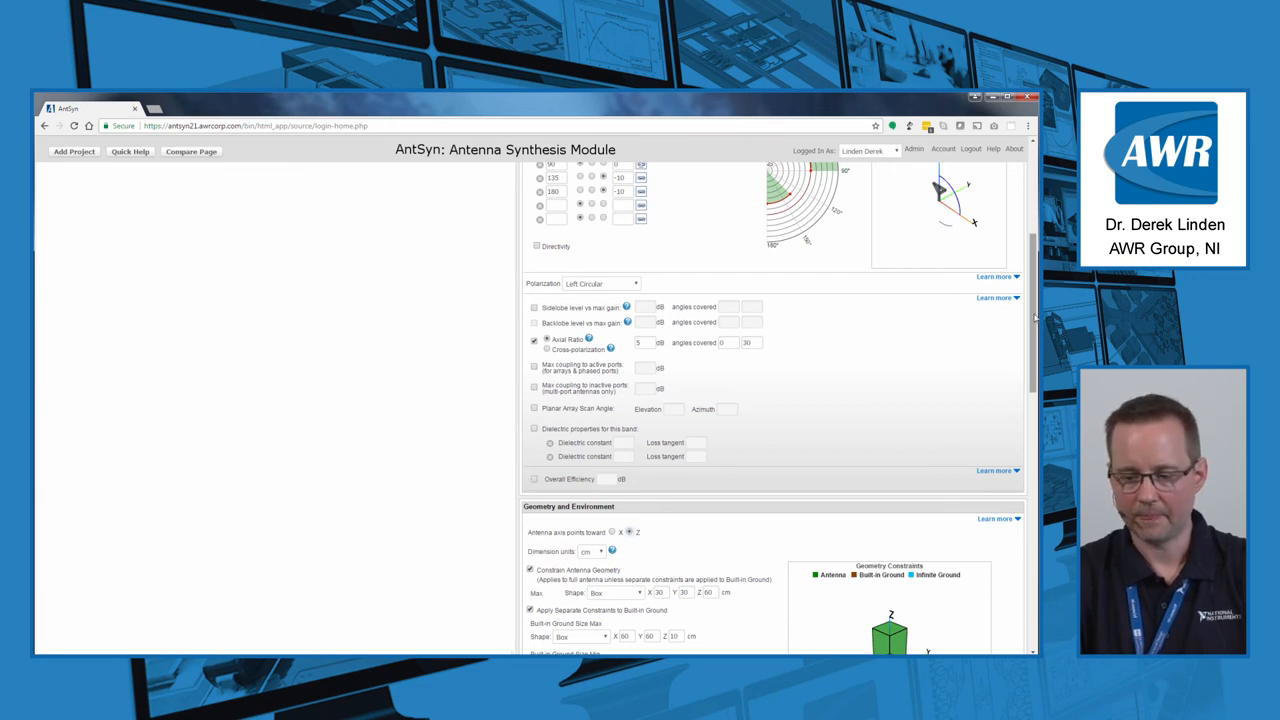
scroll(down, 3)
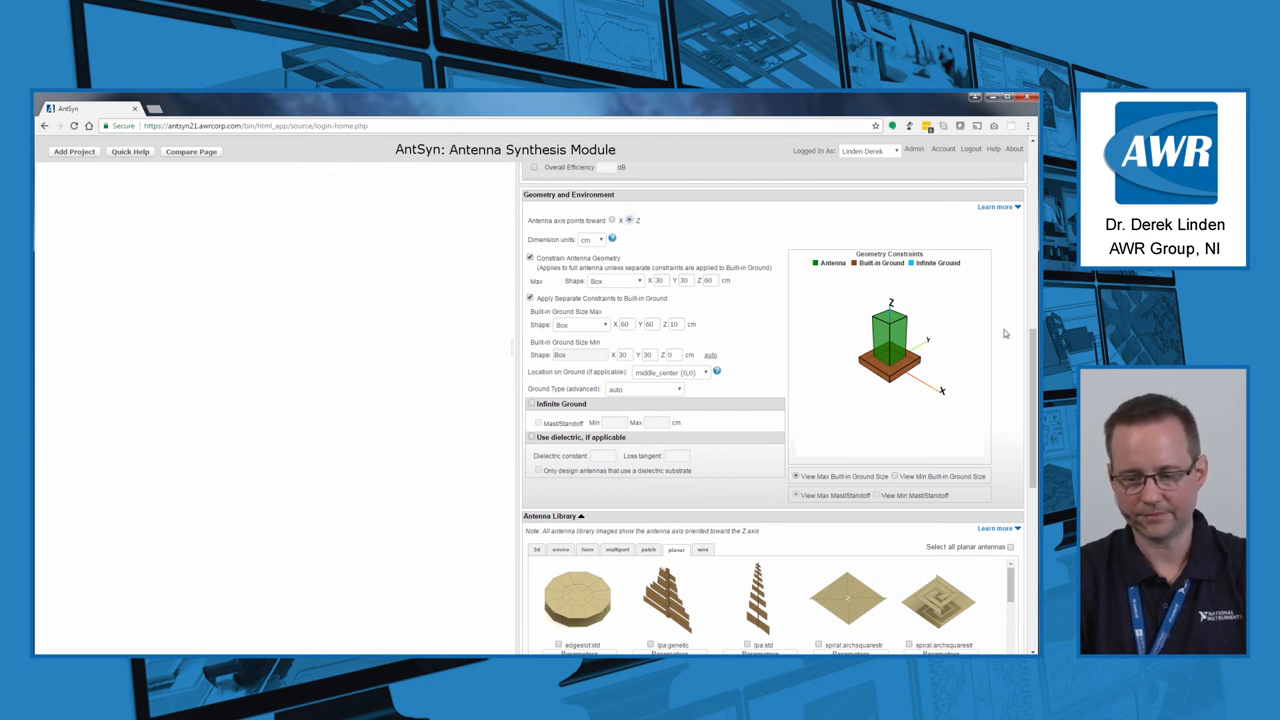
scroll(down, 3)
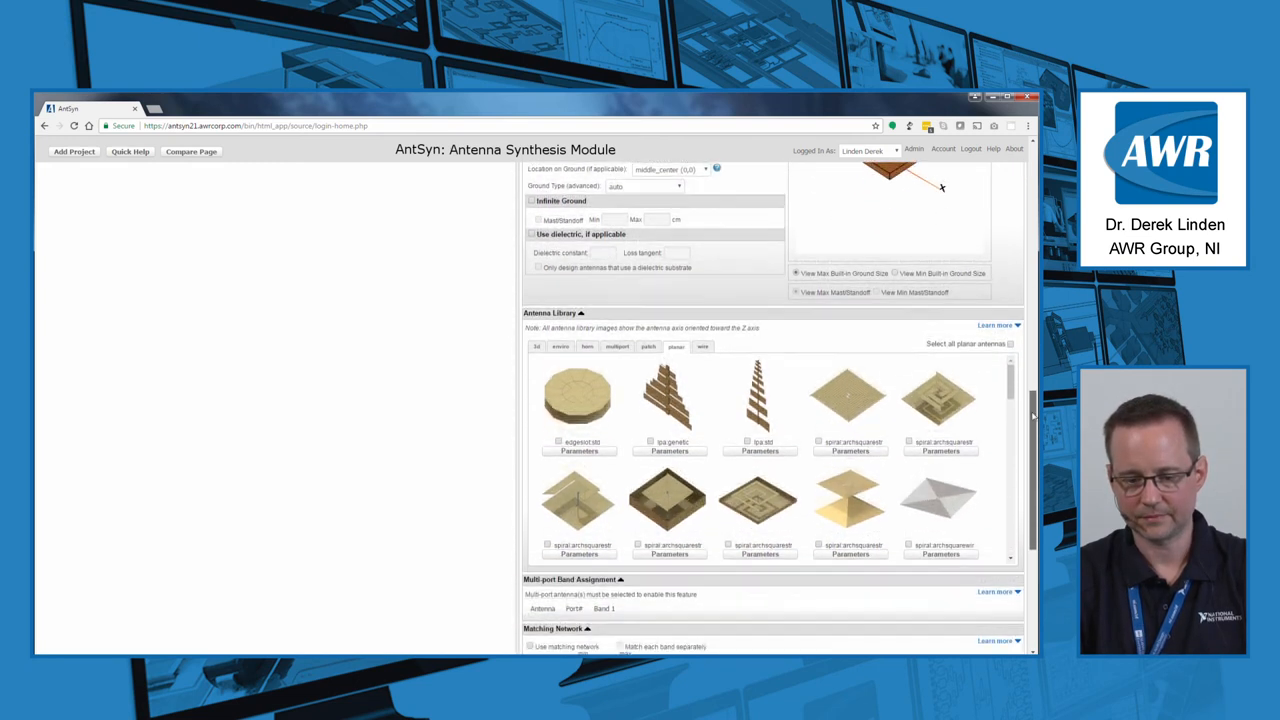
scroll(down, 3)
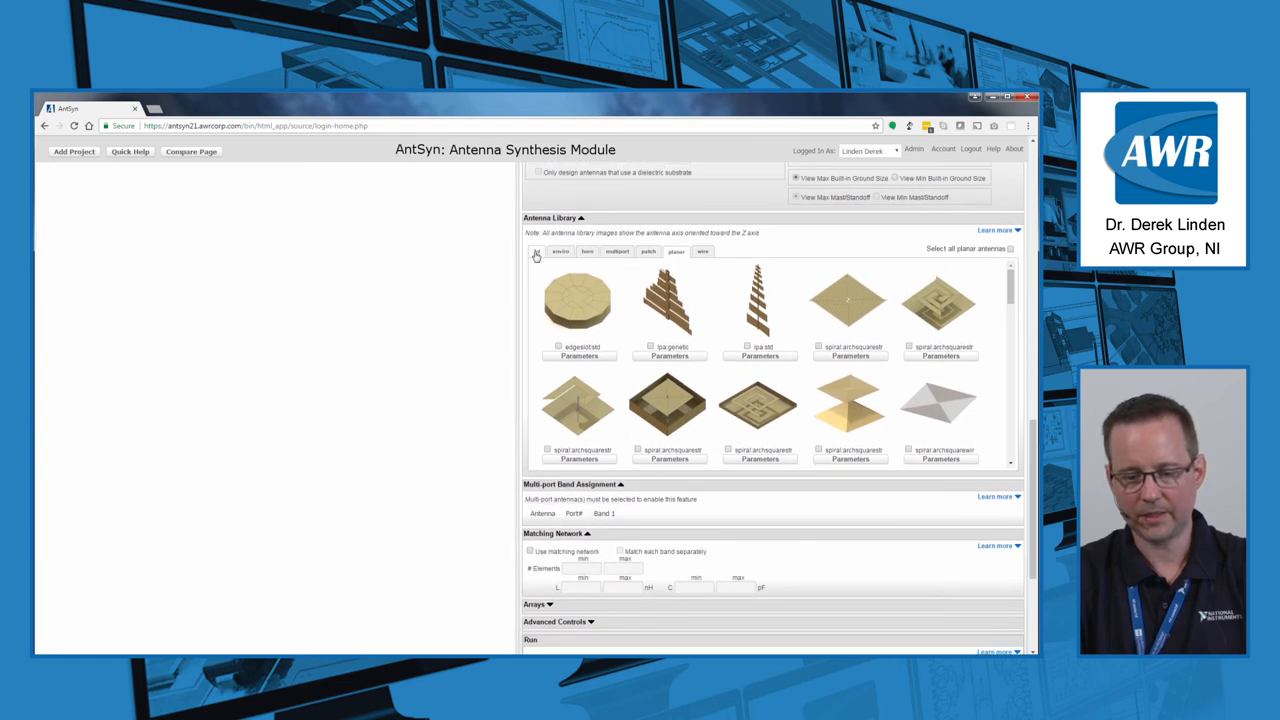
click(561, 251)
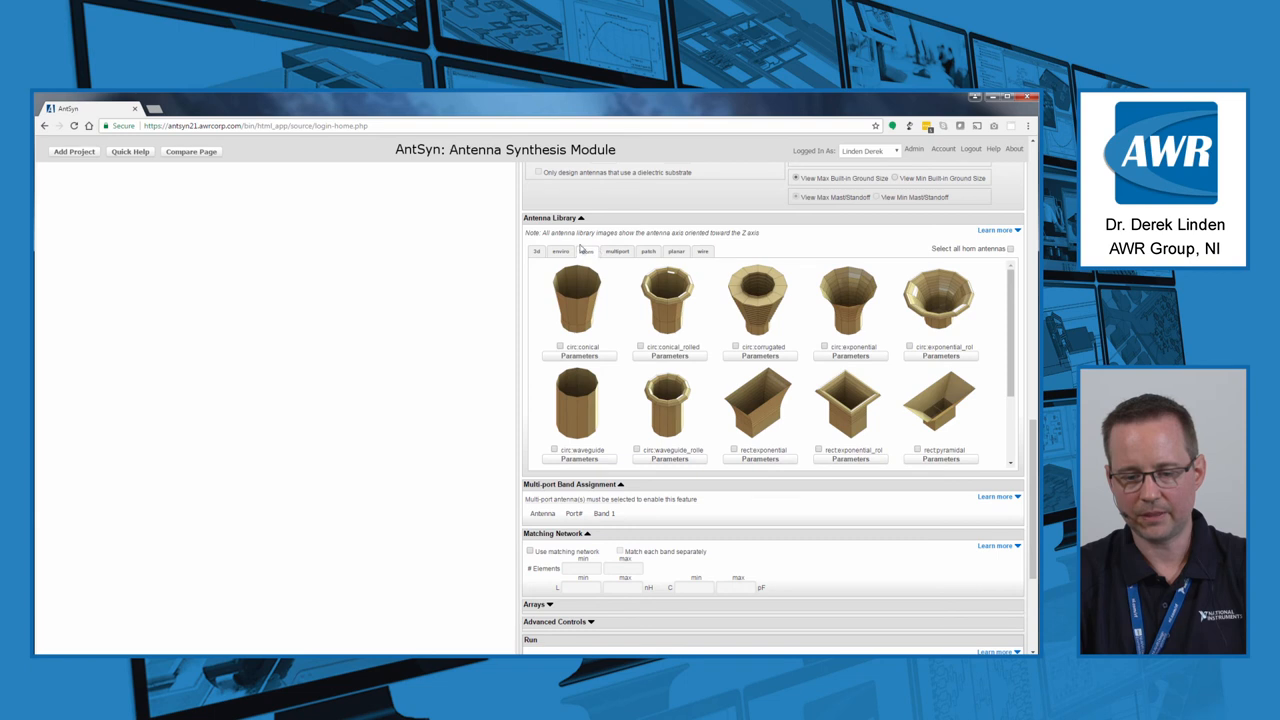
click(562, 251)
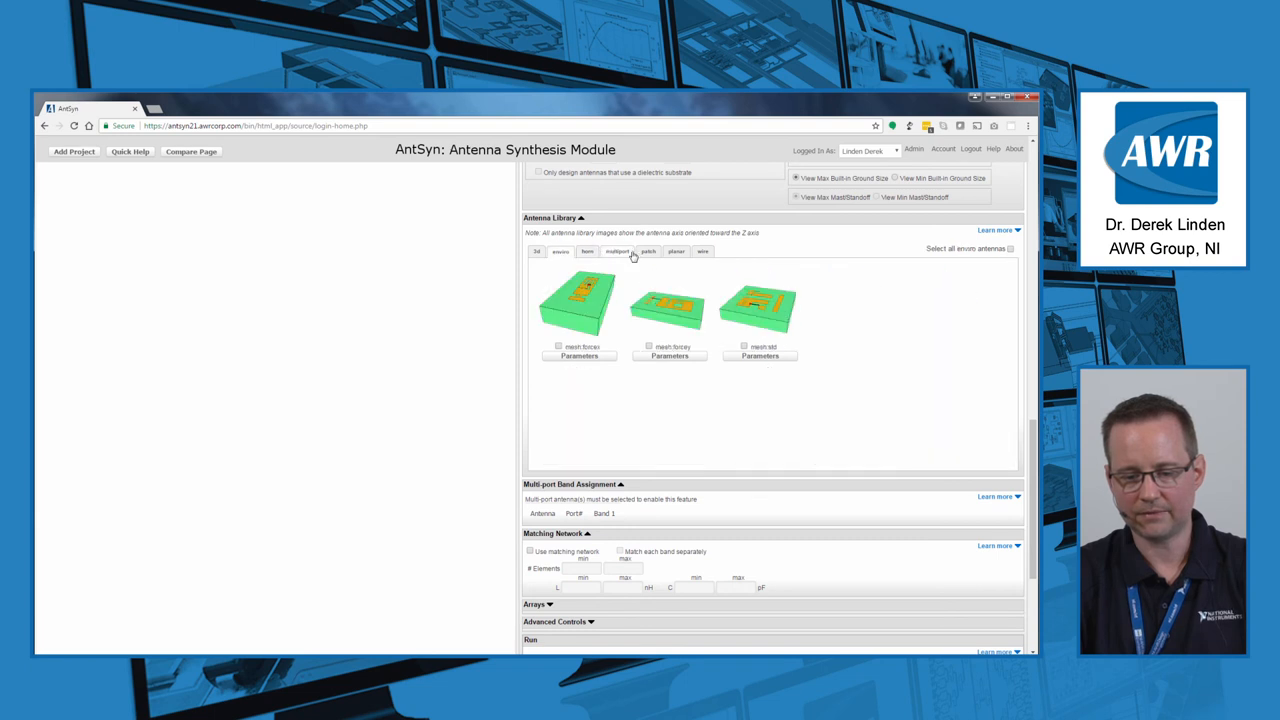
click(647, 251)
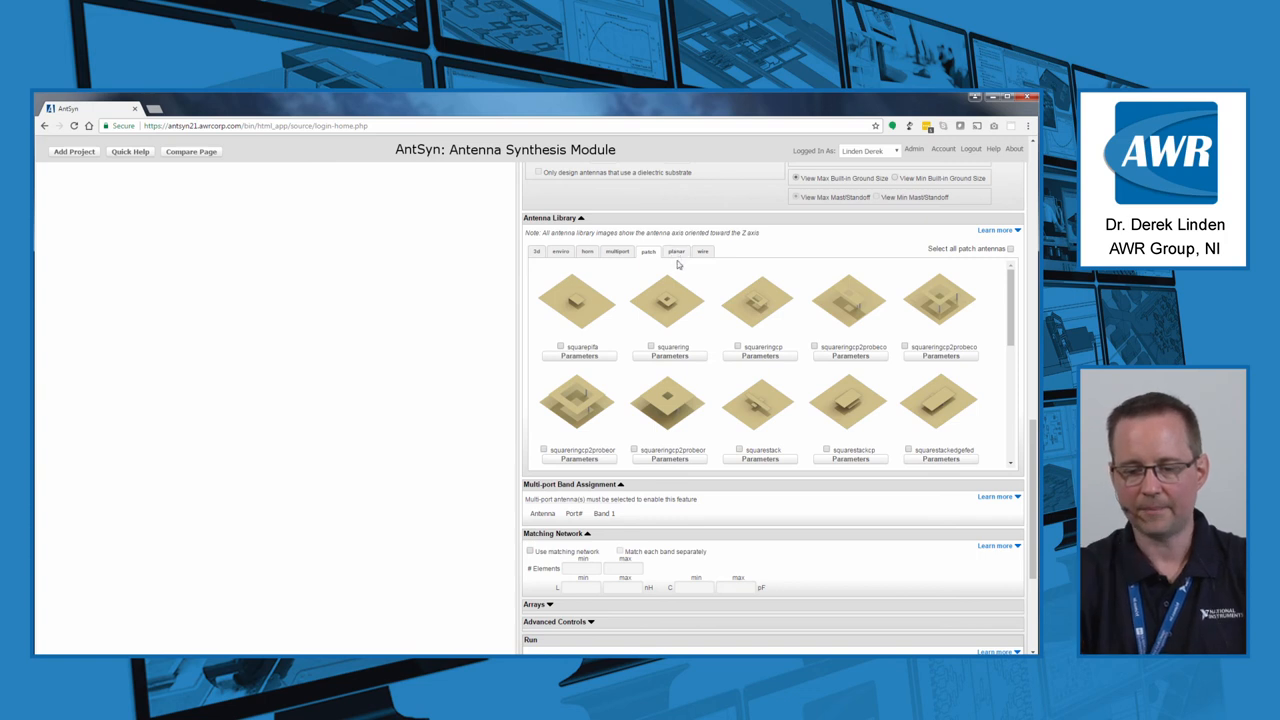
click(677, 251)
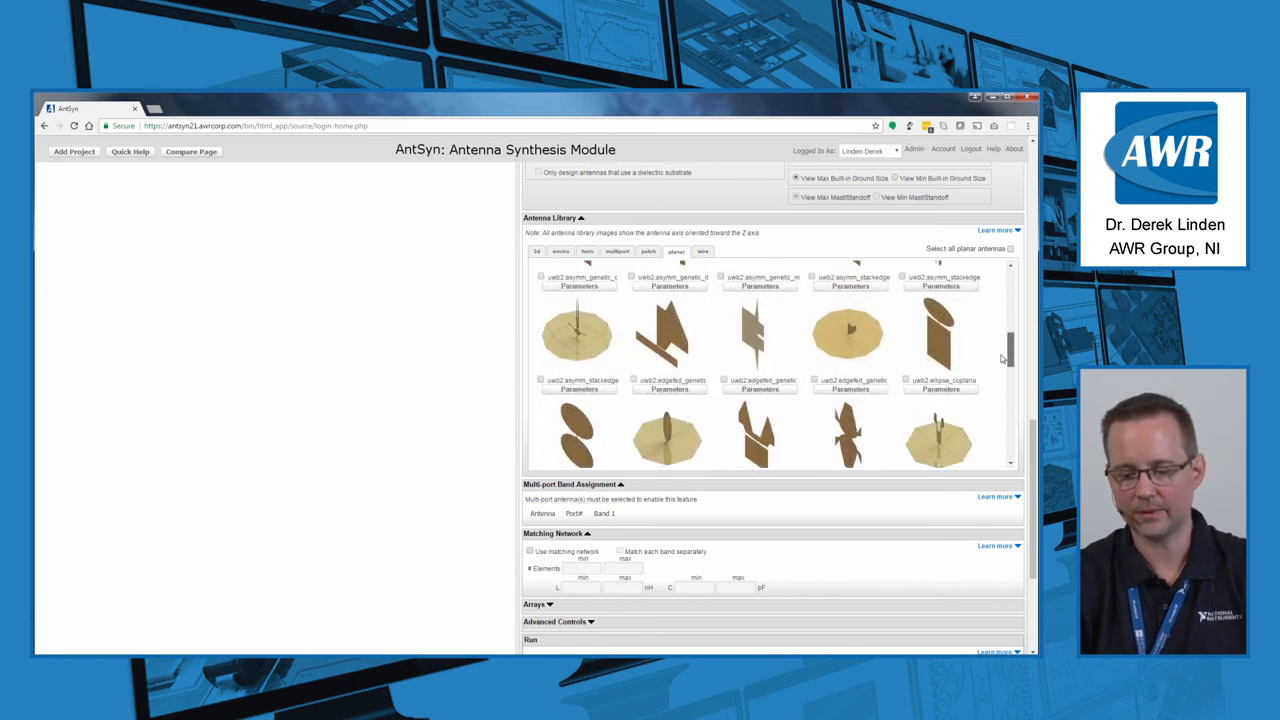
scroll(down, 3)
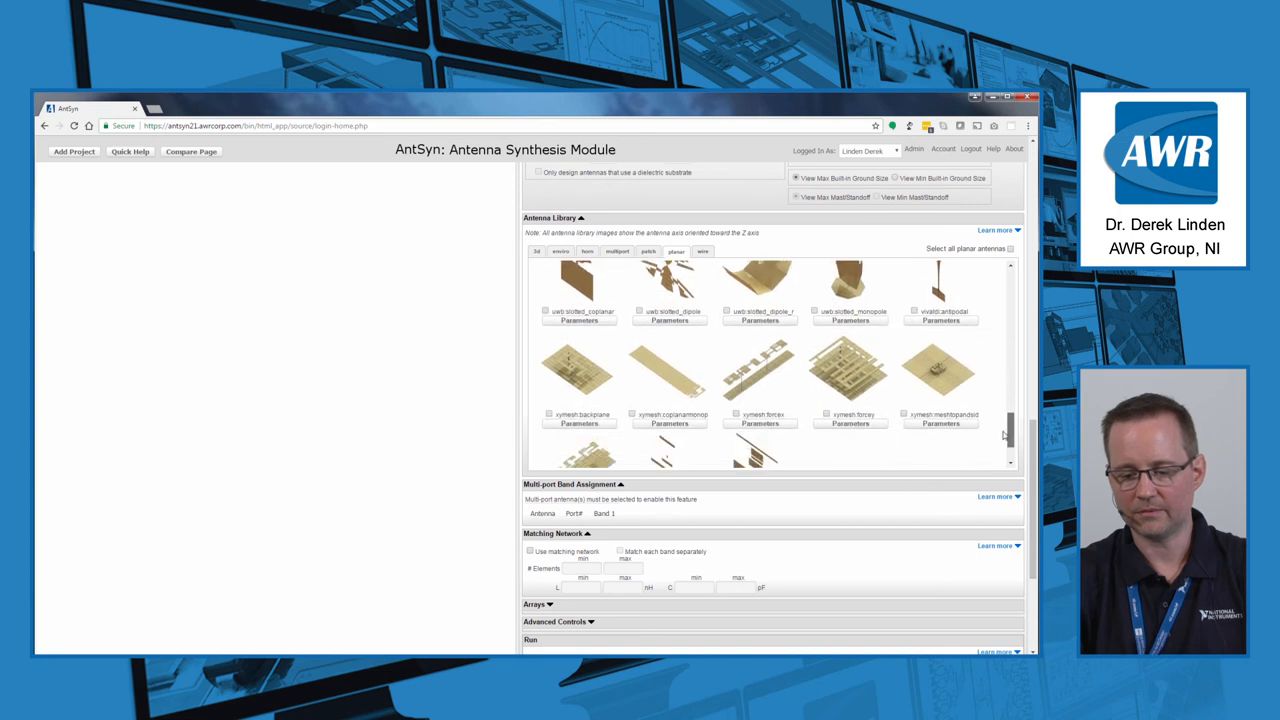
scroll(down, 3)
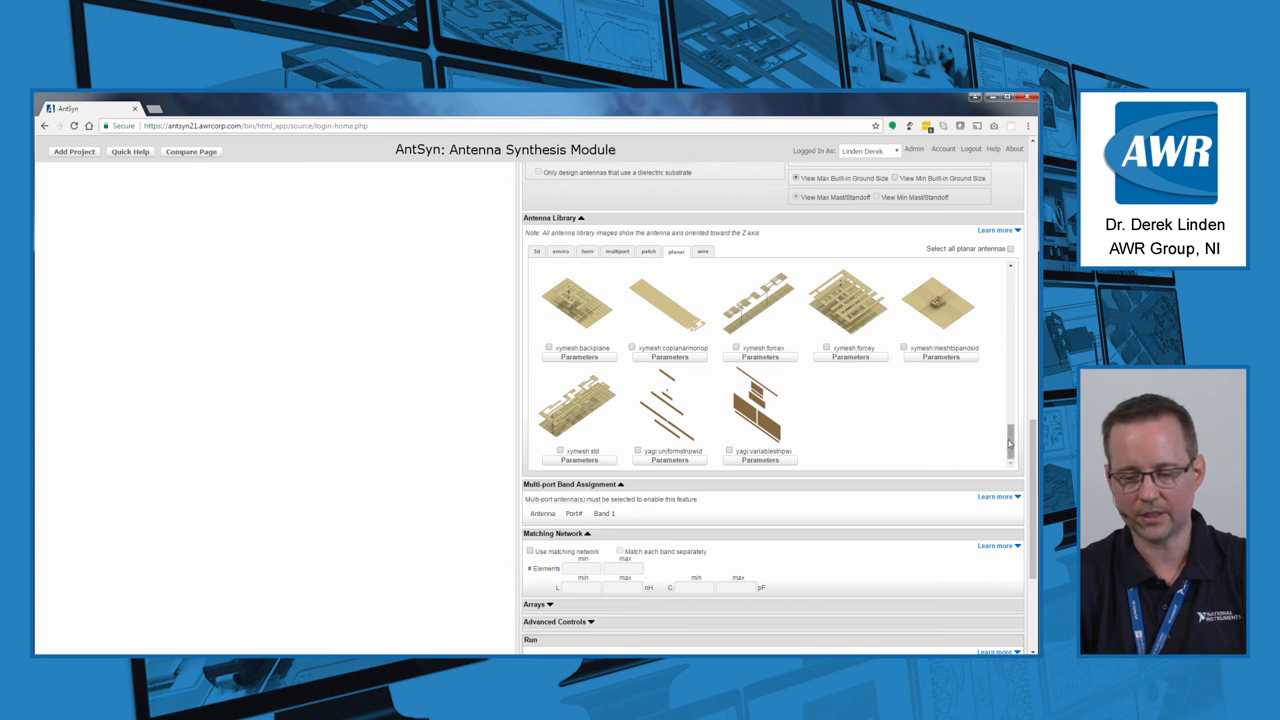
scroll(down, 3)
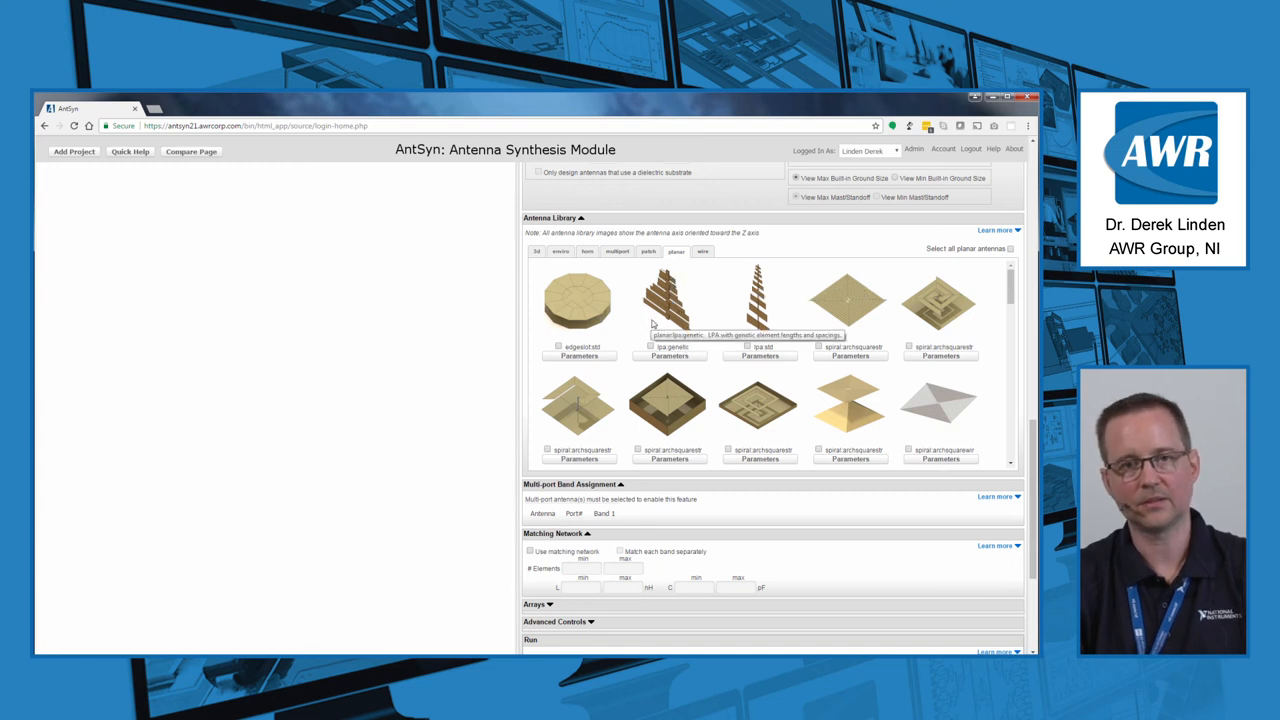
mouse_move(715, 341)
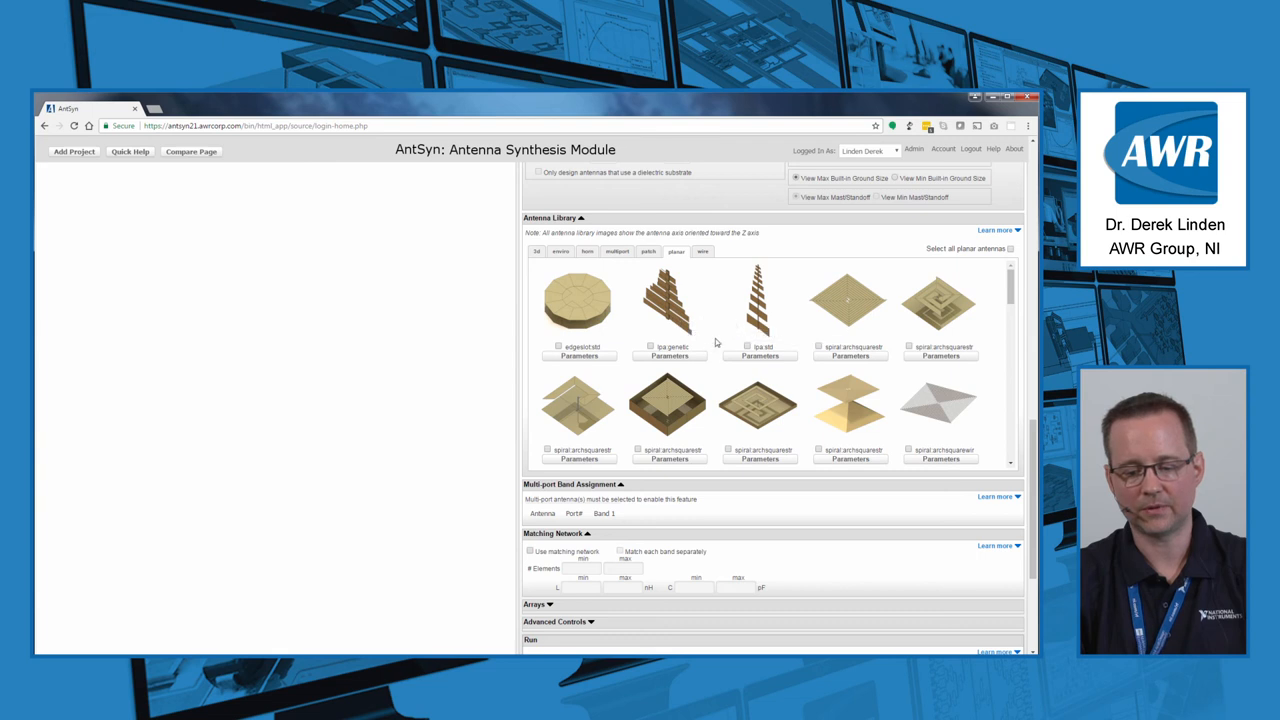
mouse_move(668, 300)
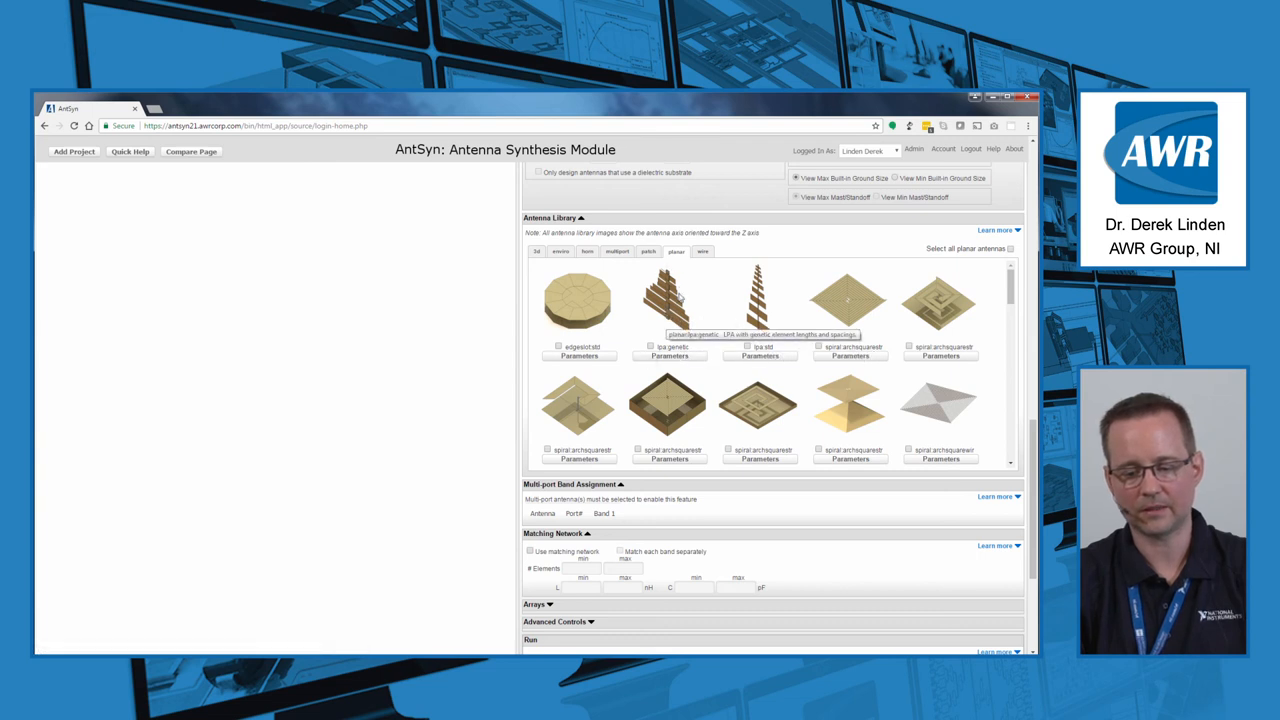
mouse_move(1005, 290)
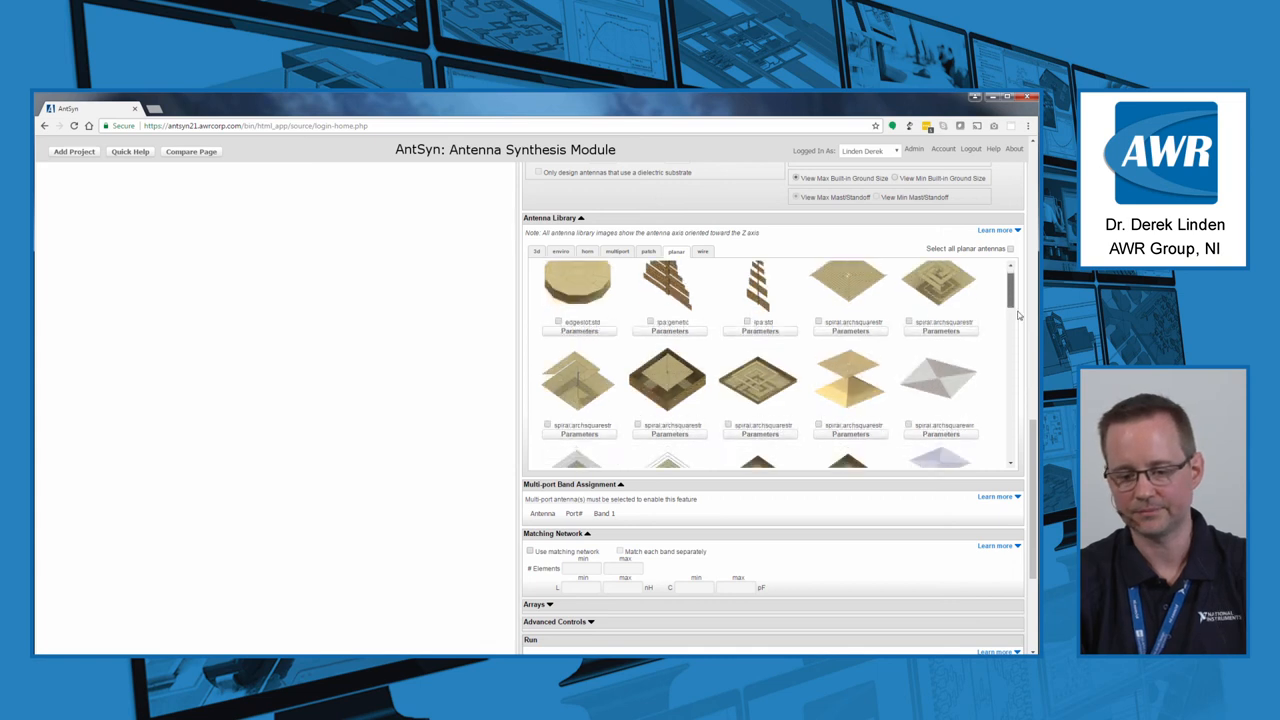
- Scroll down the spec sheet to the Run section before leaving it
scroll(down, 3)
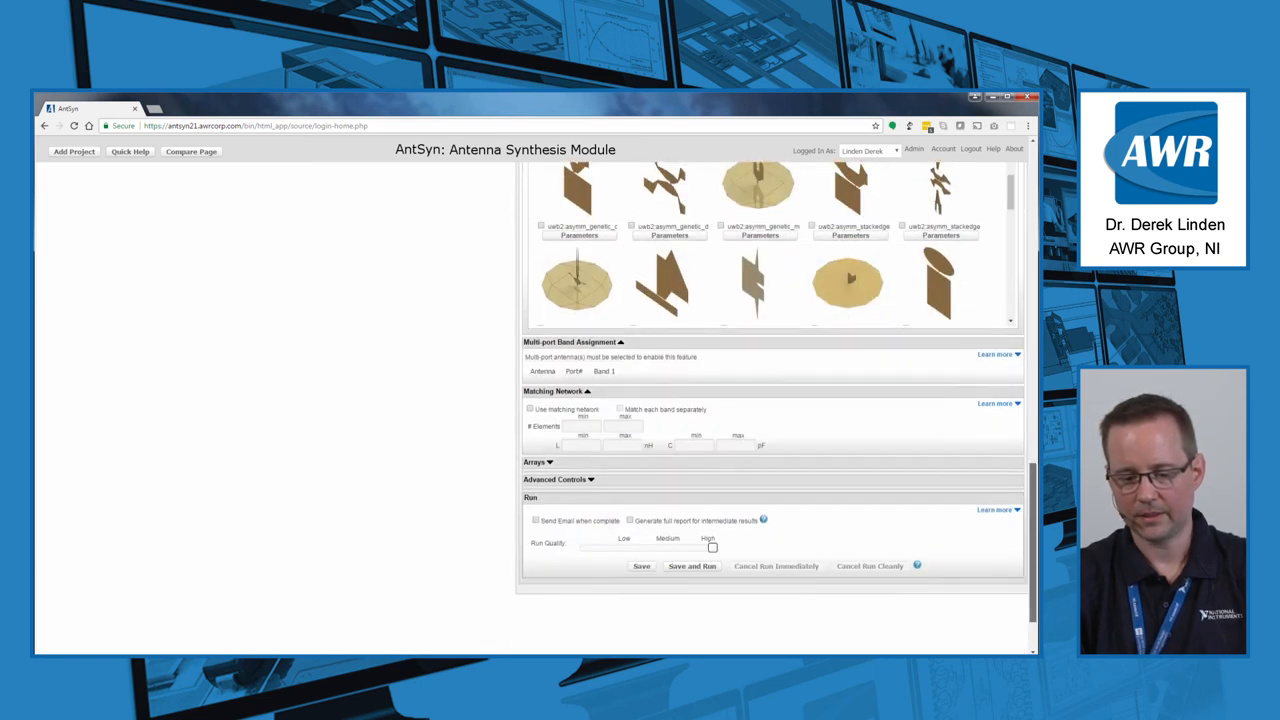
scroll(down, 3)
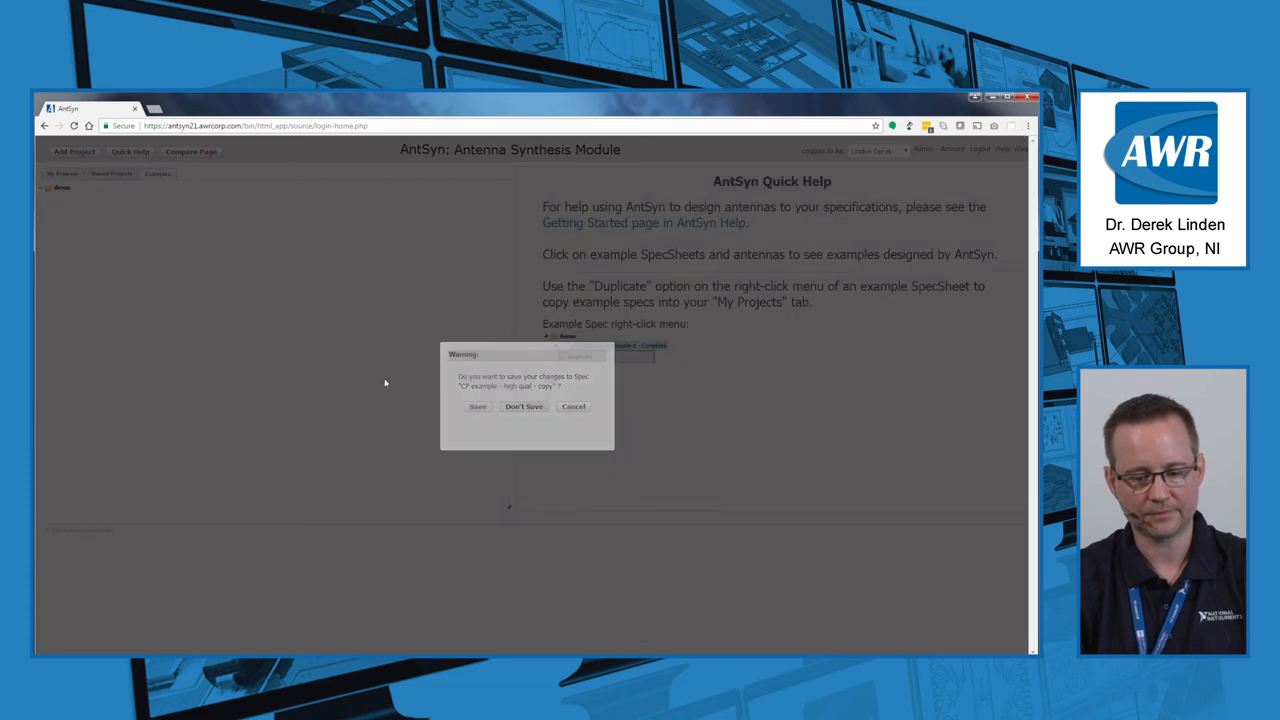
- Discard the unsaved spec and load the helicqha design from the demo CP example - high qual folder
click(524, 406)
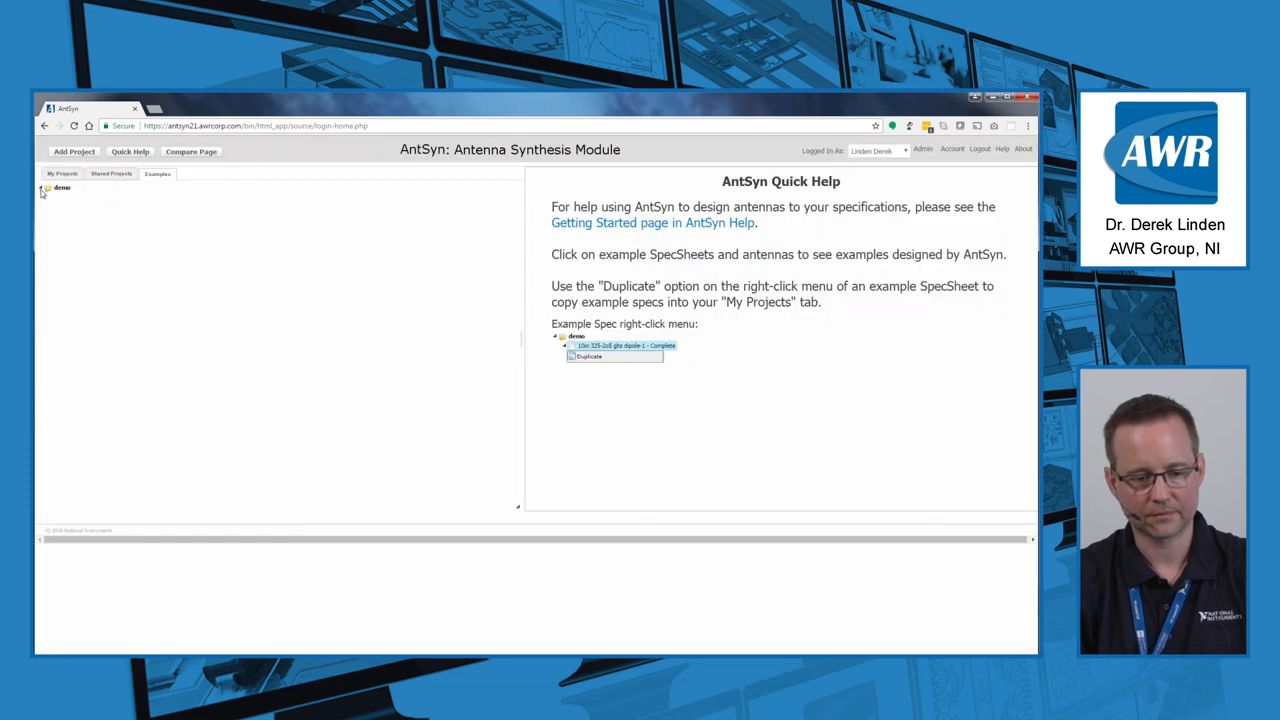
click(42, 187)
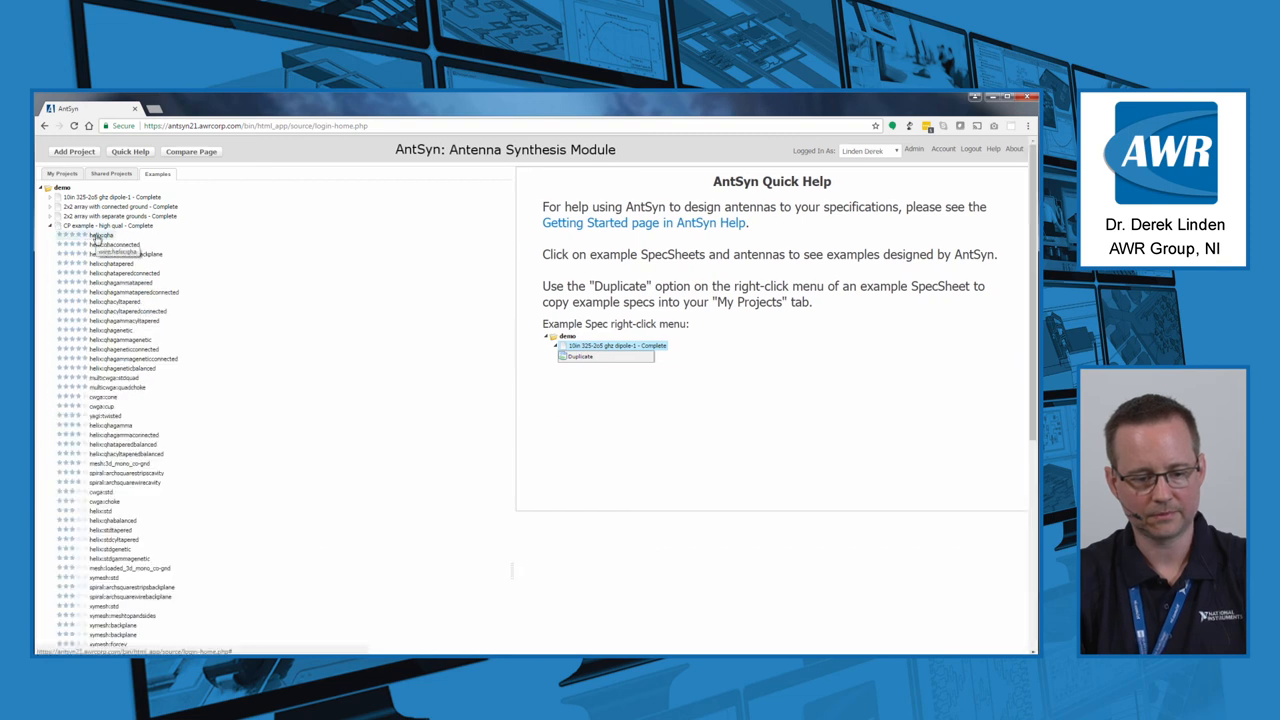
click(100, 235)
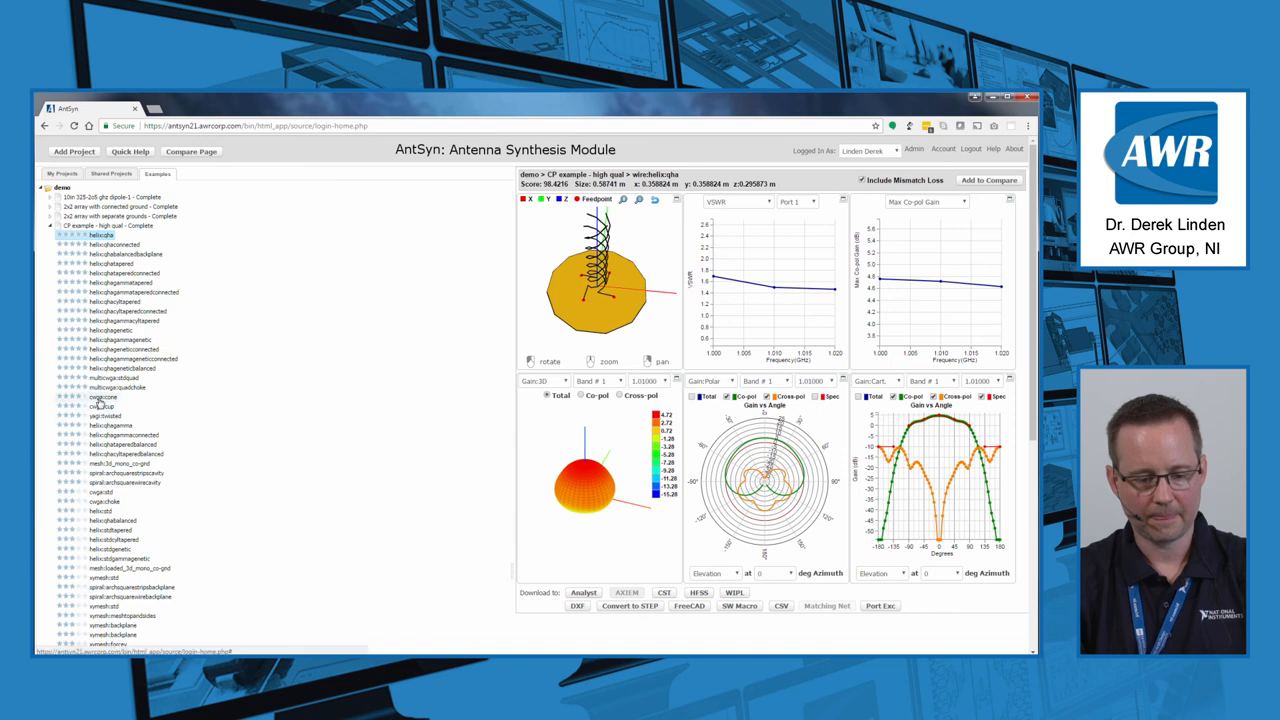
- Load the cwga:cone design under CP example - high qual to see its geometry and plots
click(102, 397)
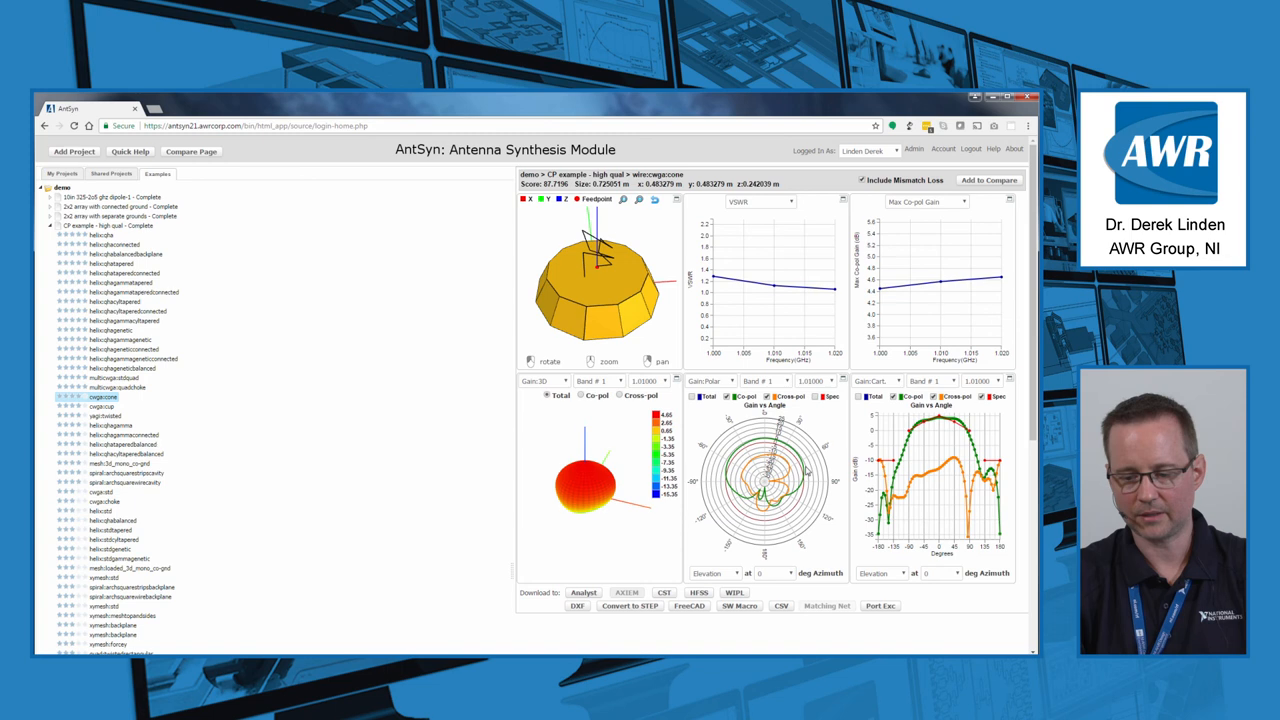
mouse_move(930, 437)
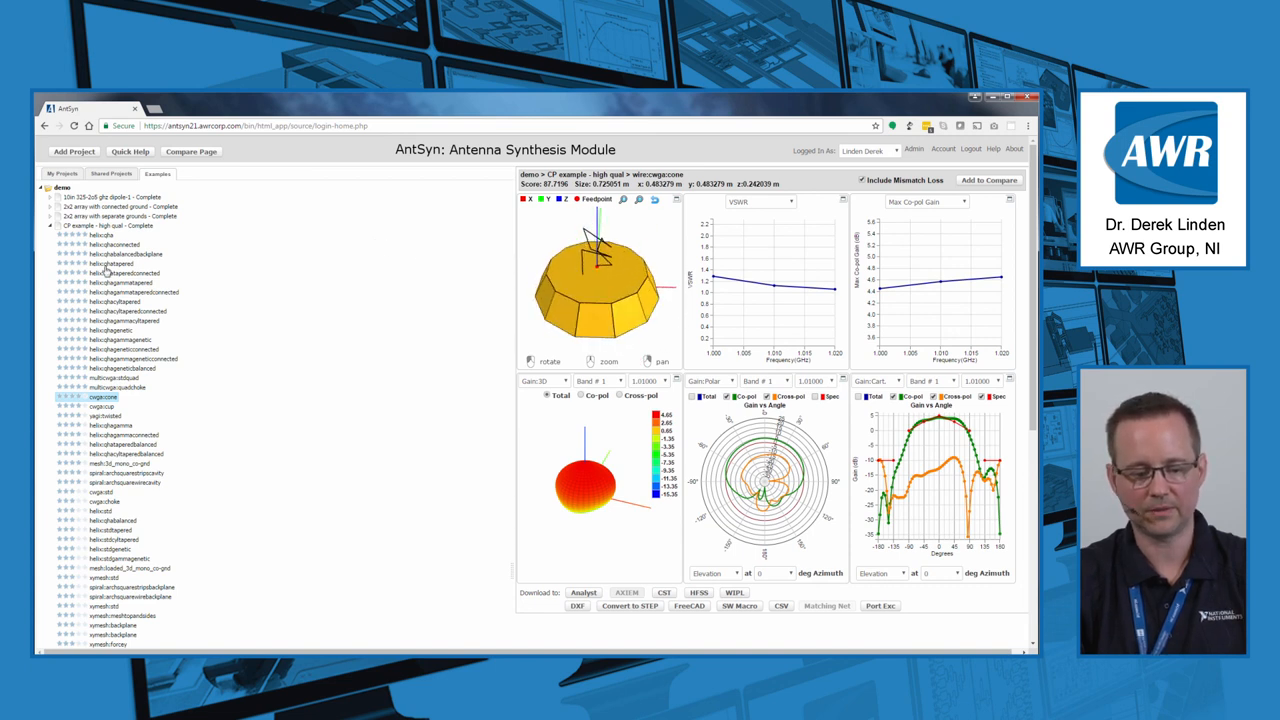
- Load the yagi:twisted design under CP example - high qual to see its geometry and plots
click(103, 415)
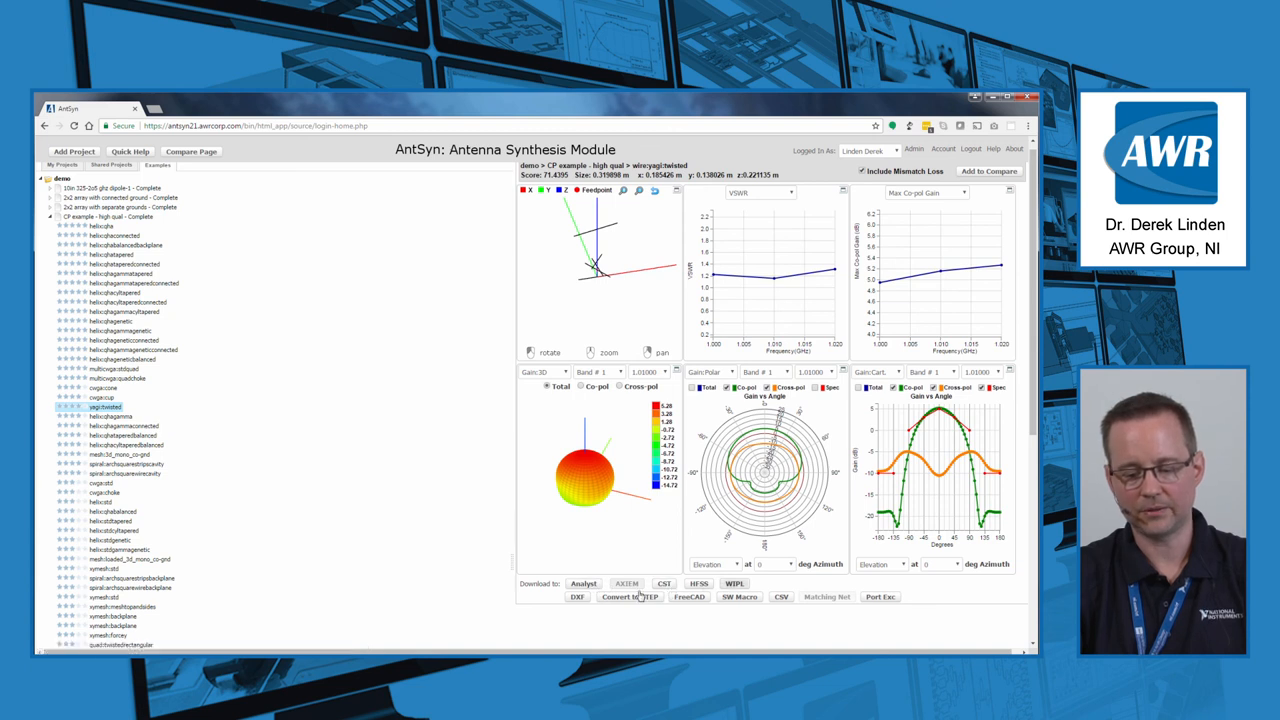
mouse_move(703, 604)
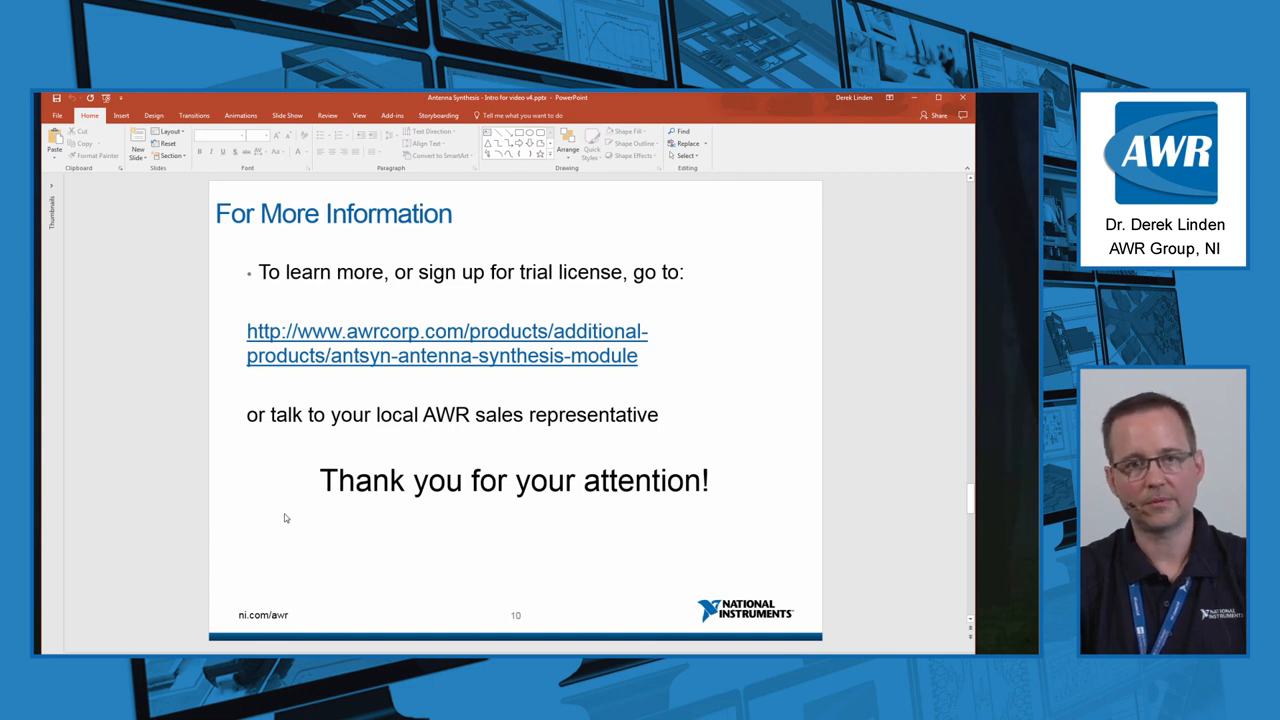
mouse_move(281, 511)
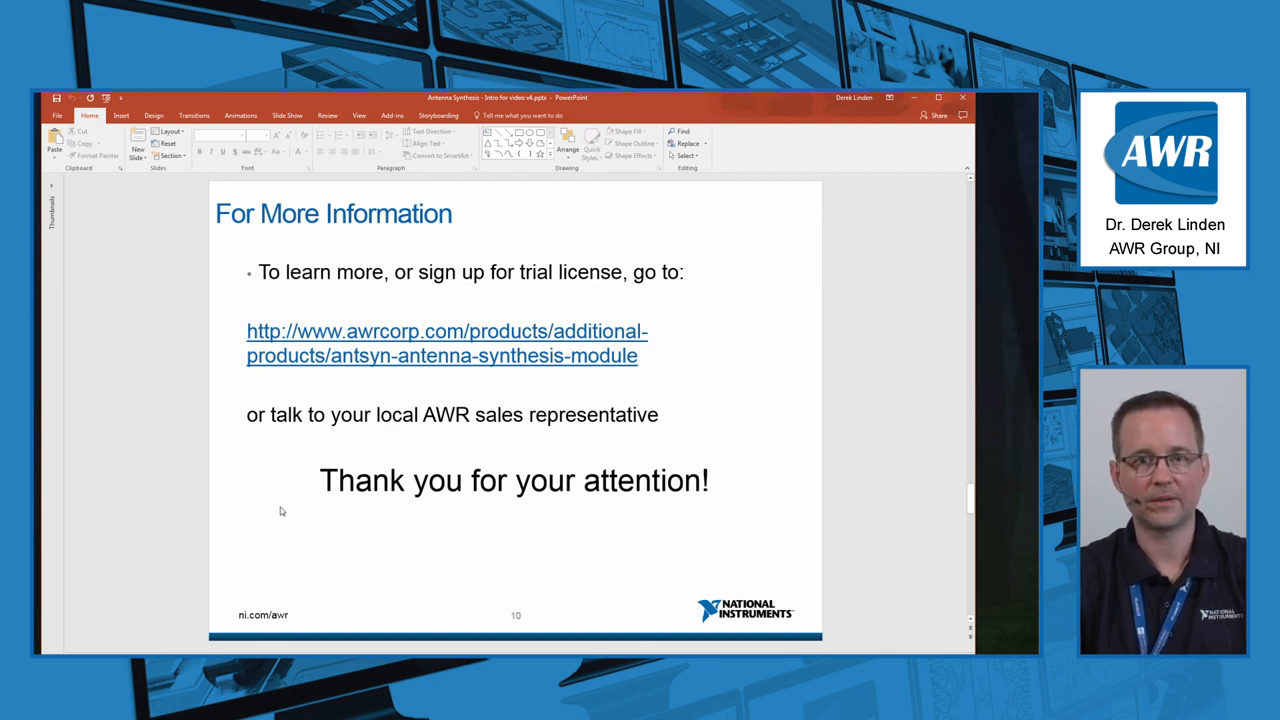